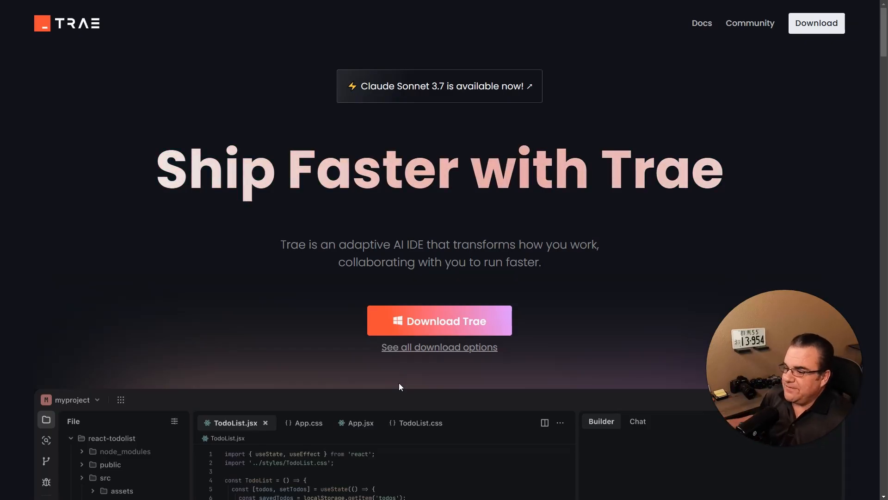
pyautogui.moveTo(317, 322)
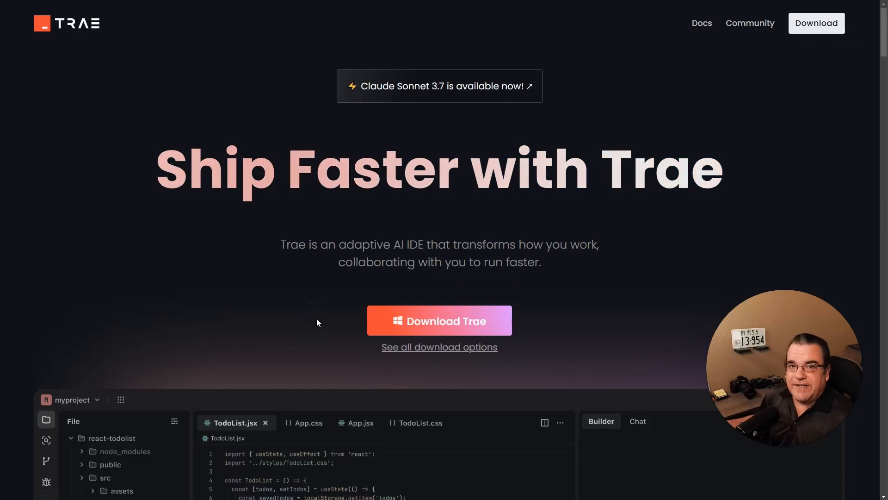
pyautogui.moveTo(318, 302)
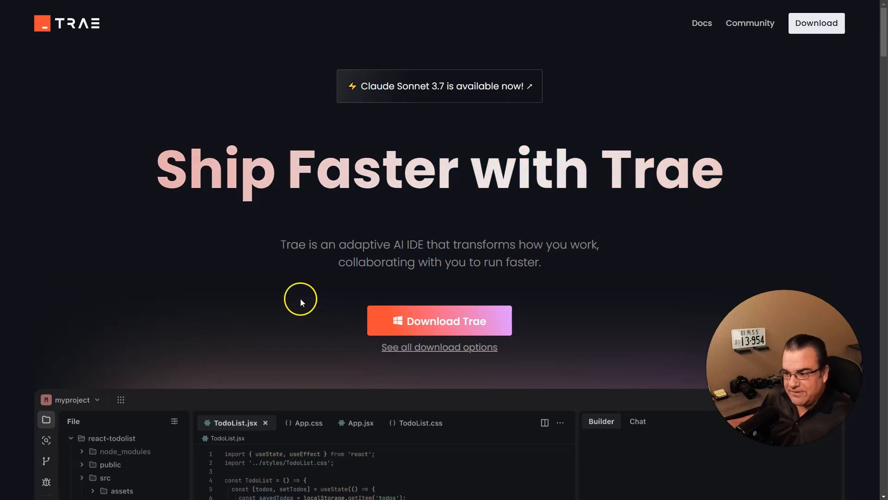
pyautogui.moveTo(327, 299)
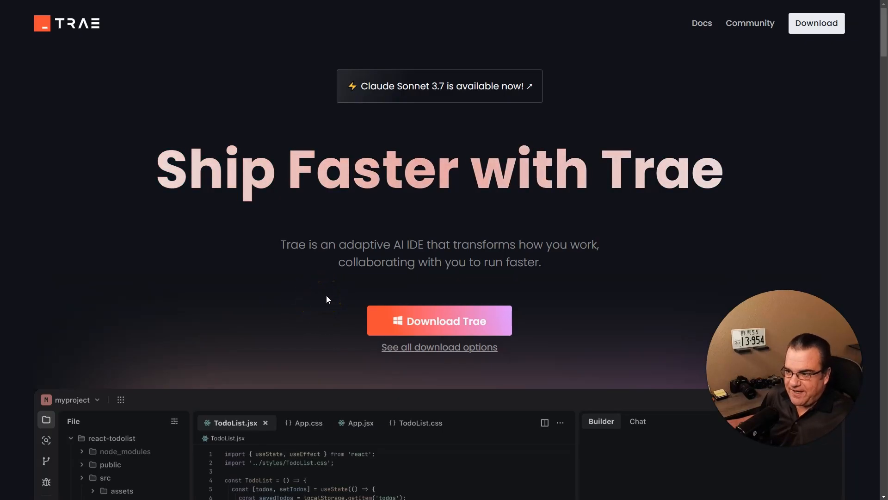
pyautogui.moveTo(395, 91)
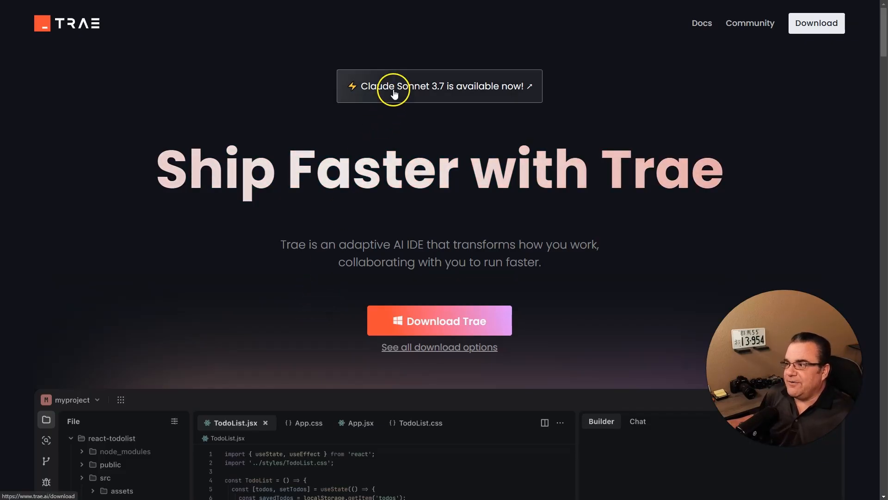
pyautogui.moveTo(453, 95)
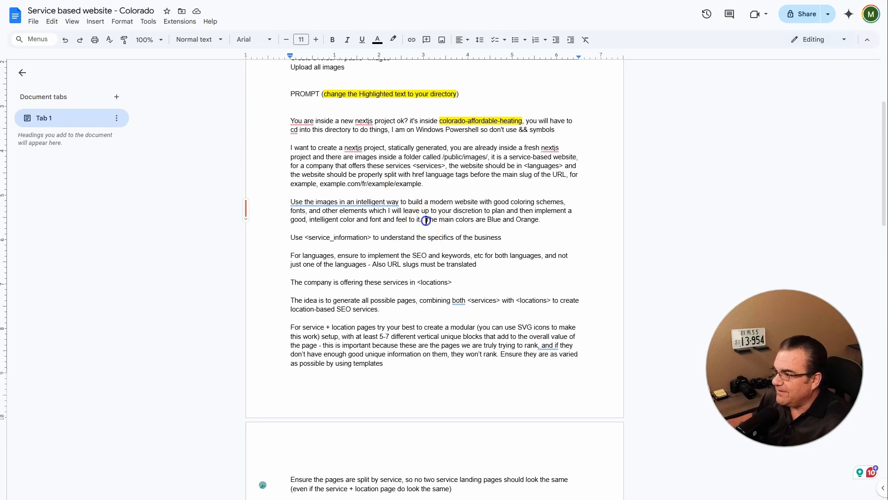
# Step: Browse the Wam Bam Handyman homepage from hero to footer and back to the top
pyautogui.moveTo(426, 219); pyautogui.dragTo(539, 219)
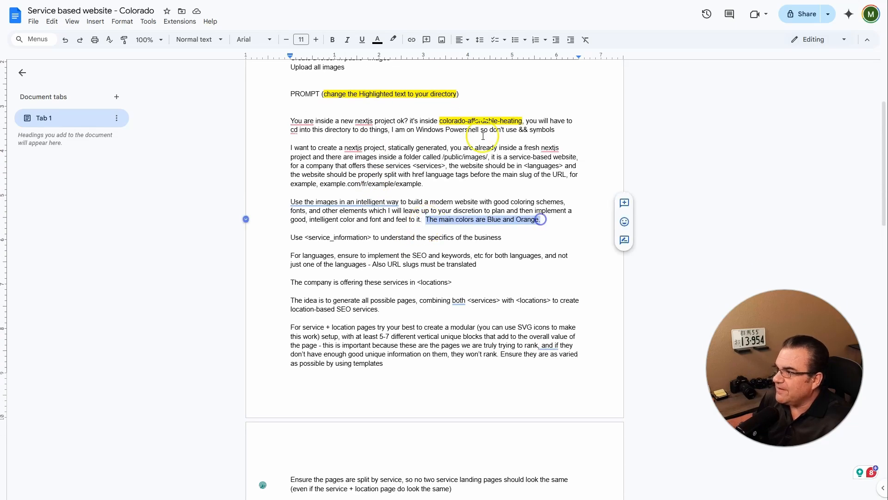
pyautogui.click(392, 39)
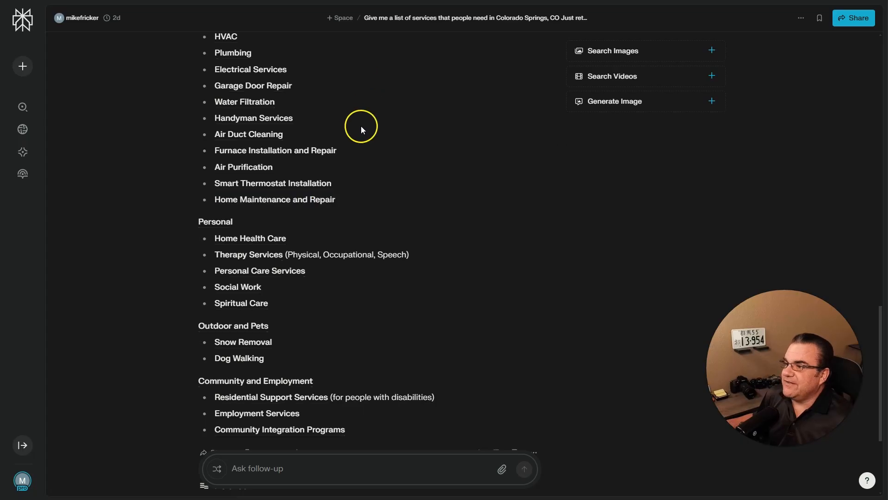
pyautogui.scroll(3)
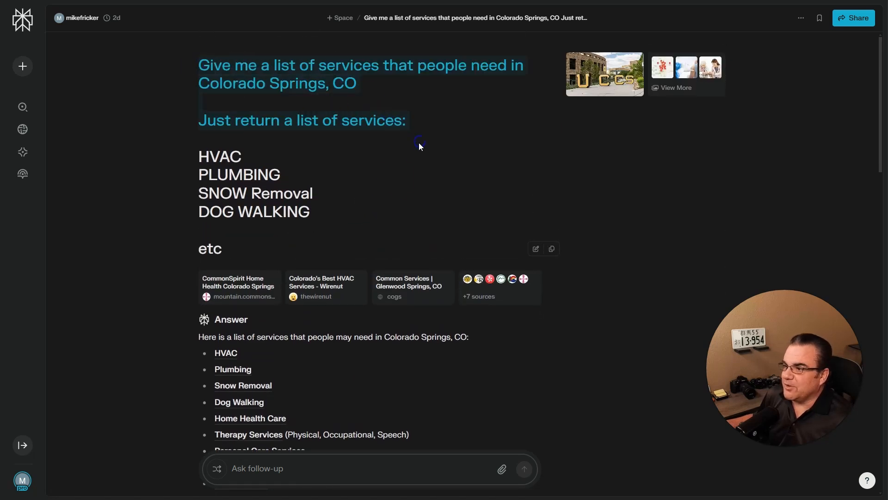
pyautogui.scroll(-3)
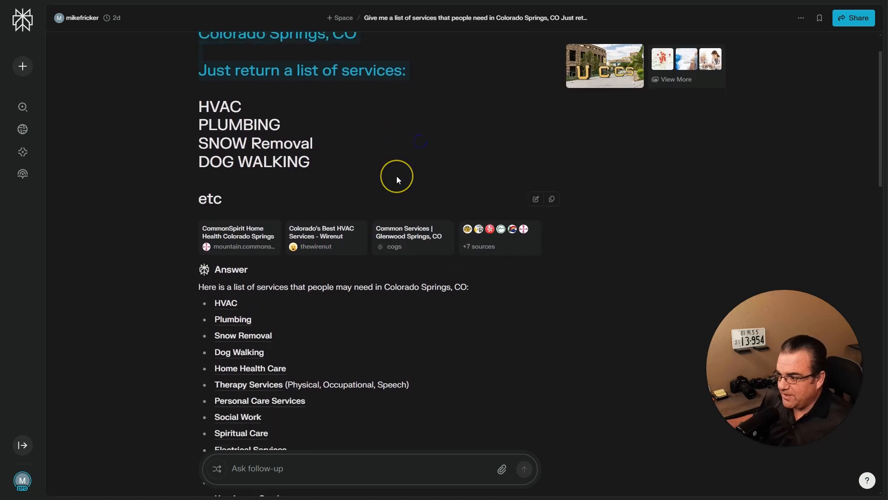
pyautogui.scroll(-3)
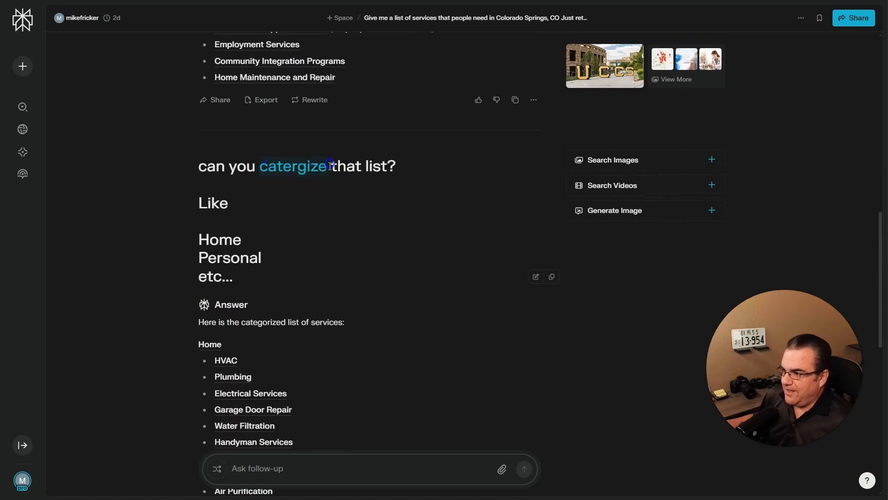
pyautogui.scroll(-3)
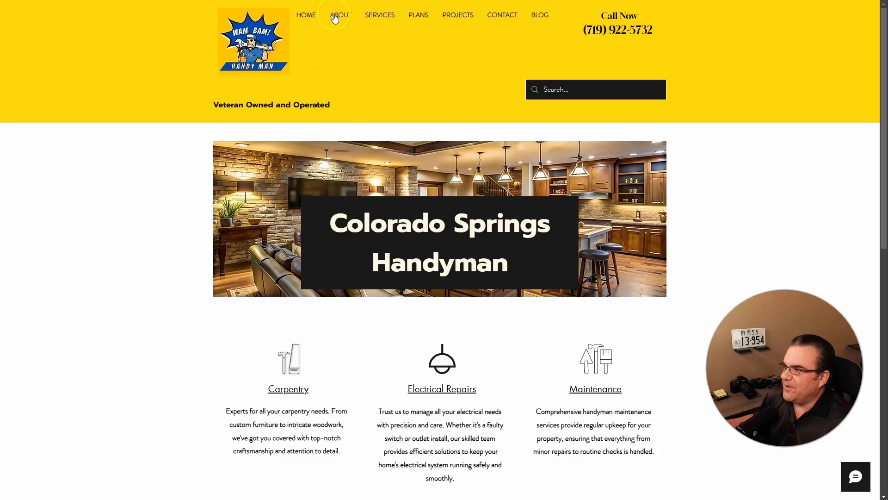
pyautogui.scroll(-3)
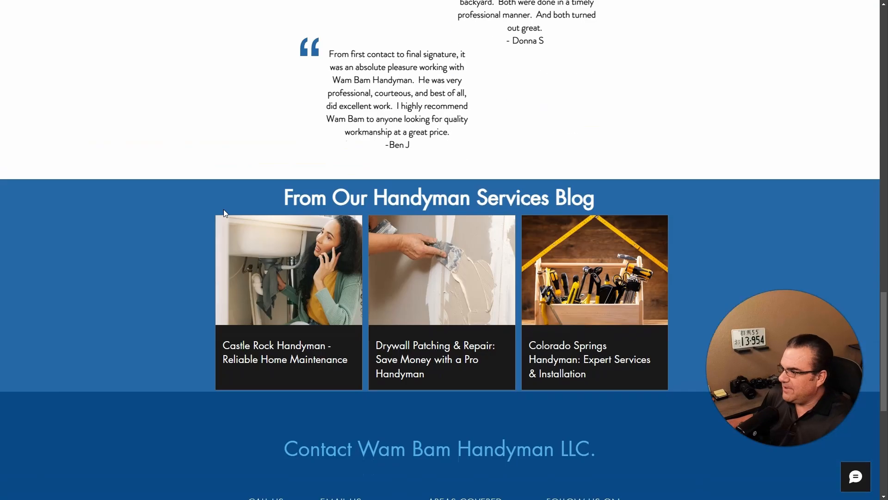
pyautogui.scroll(3)
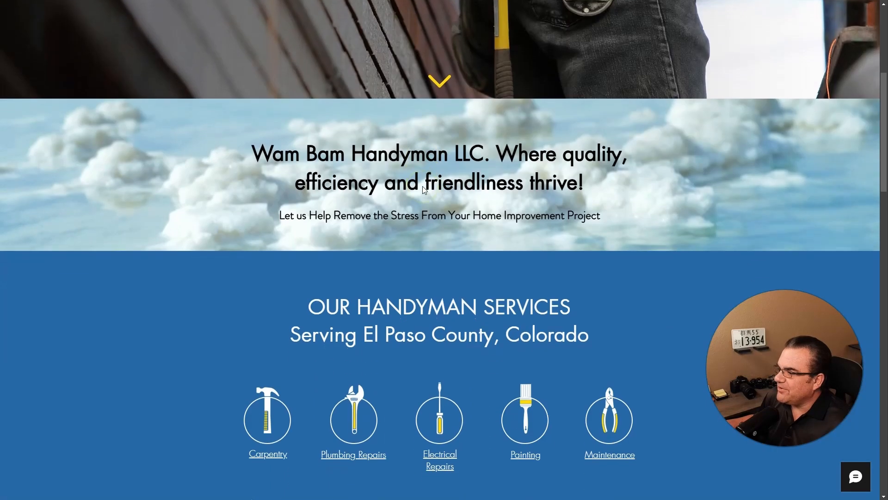
pyautogui.scroll(3)
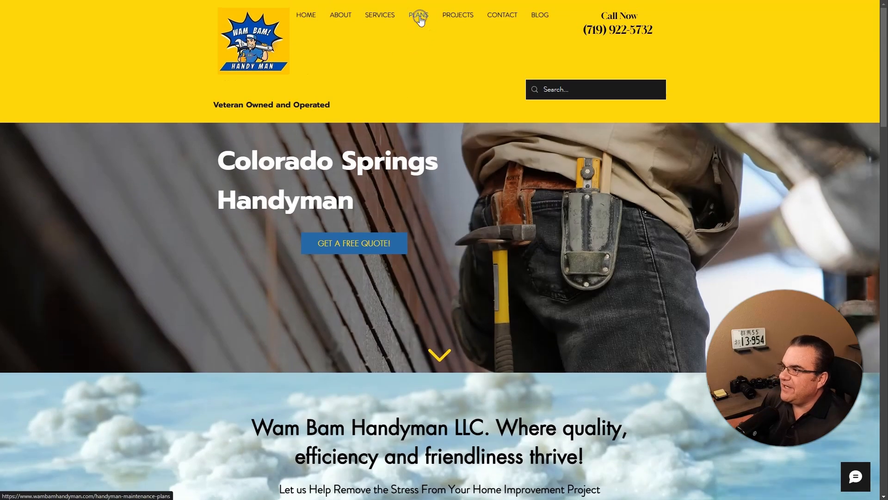
# Step: Review the maintenance plans page via the PLANS nav link
pyautogui.click(418, 15)
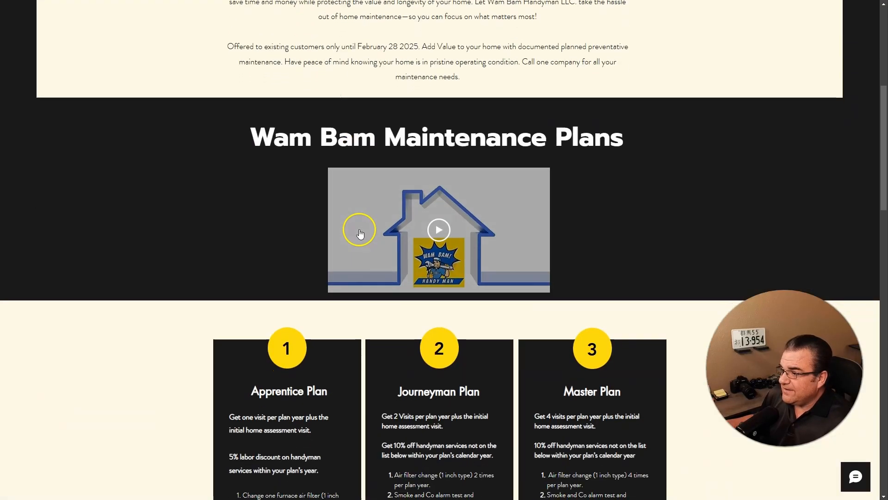
pyautogui.scroll(3)
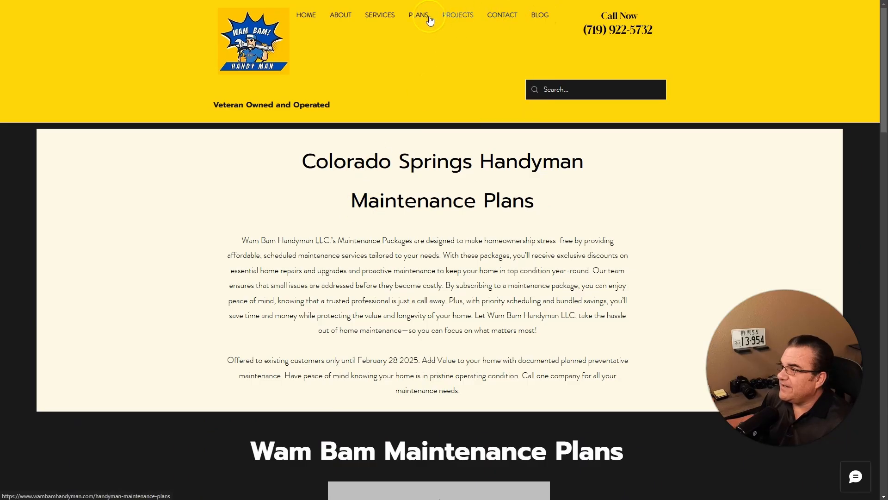
pyautogui.moveTo(379, 232)
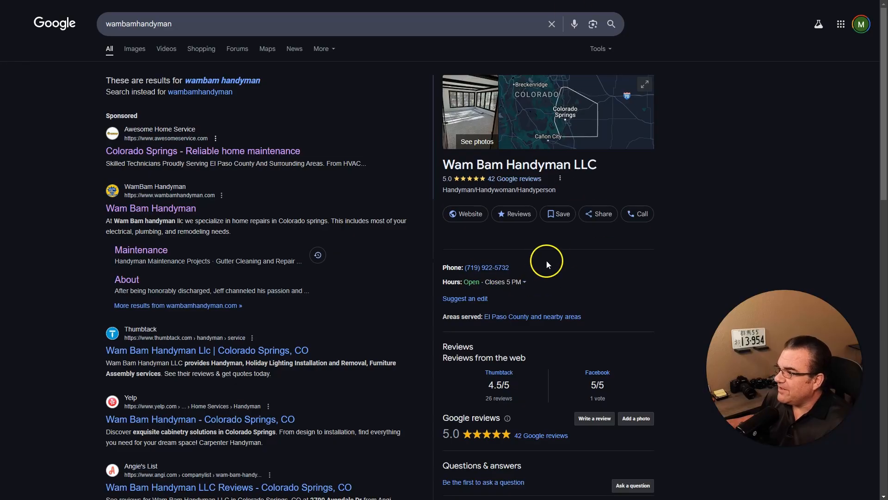
pyautogui.scroll(-3)
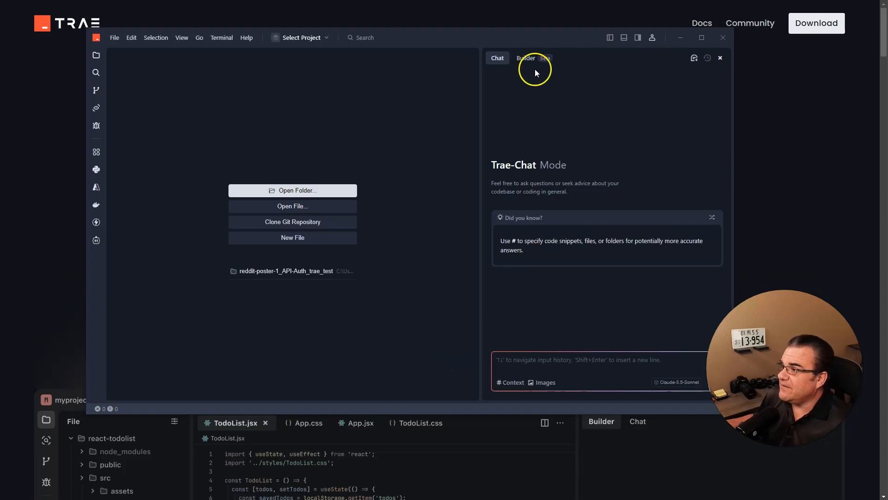
pyautogui.click(526, 57)
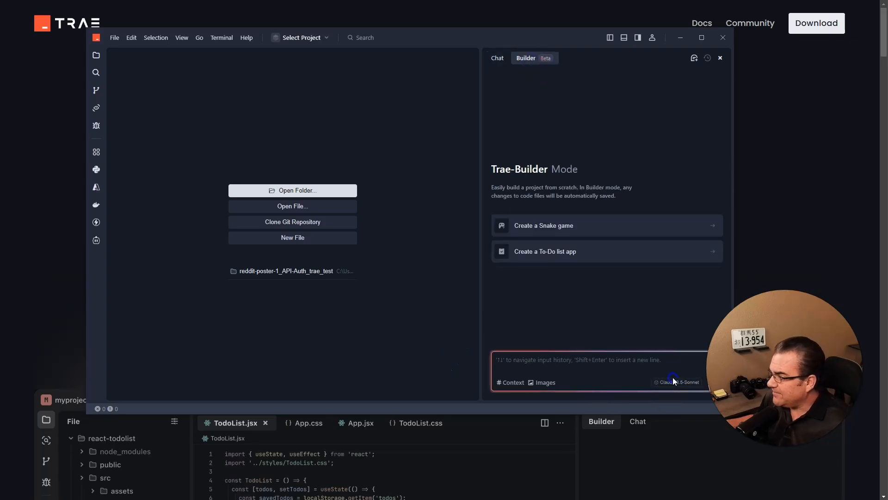
pyautogui.click(678, 382)
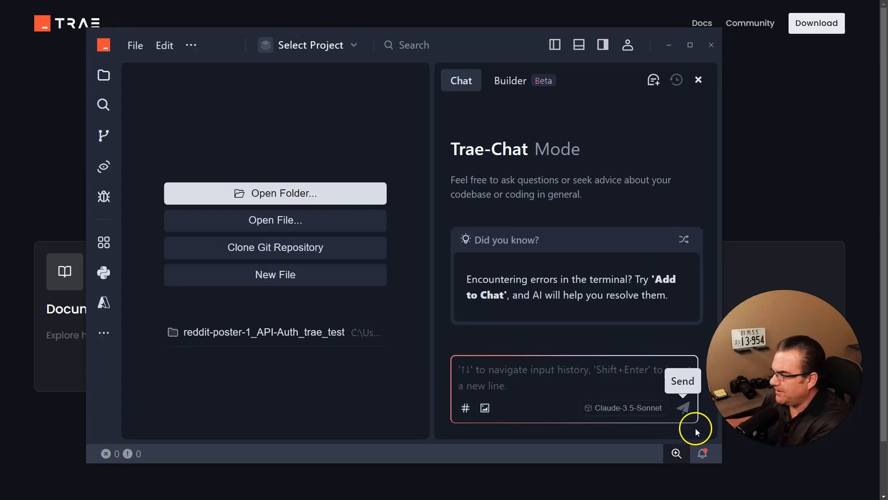
pyautogui.click(623, 407)
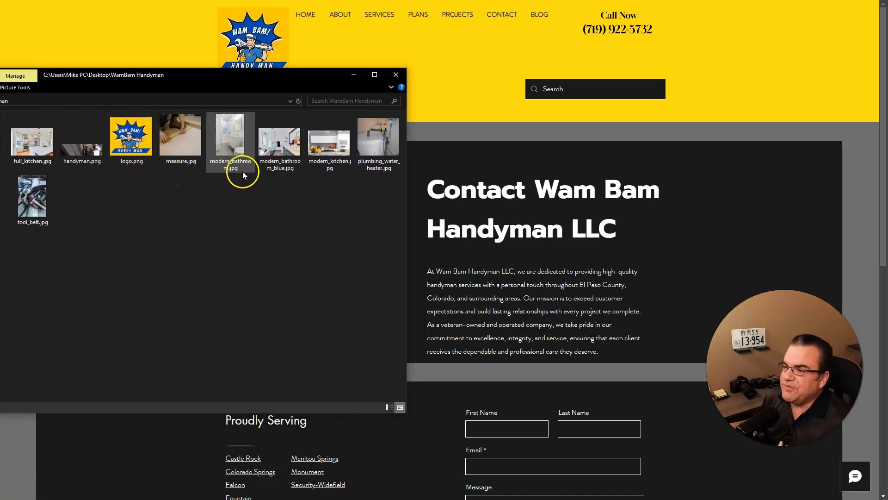
pyautogui.moveTo(231, 165)
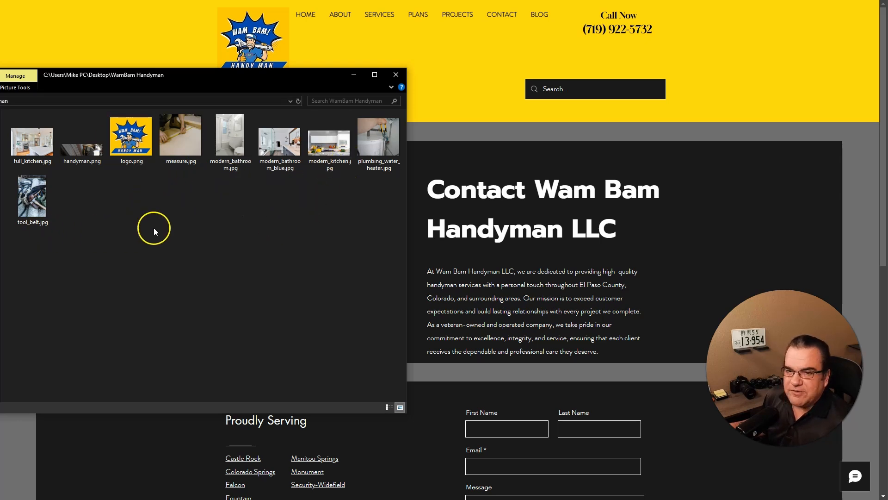
# Step: Review the contact page and its service-area listings
pyautogui.click(396, 74)
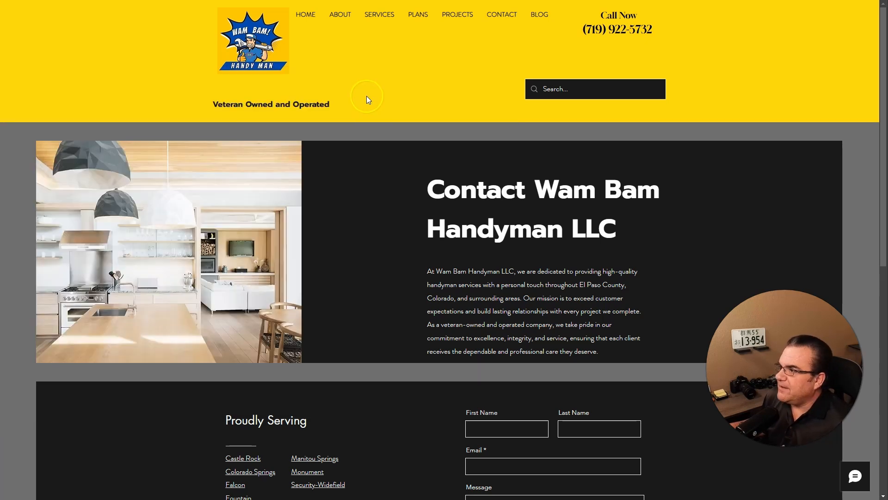
pyautogui.click(500, 14)
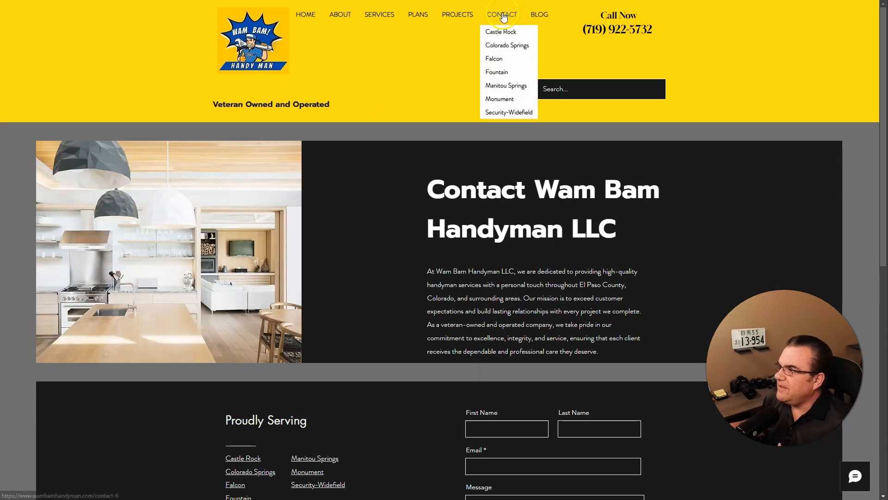
pyautogui.scroll(-3)
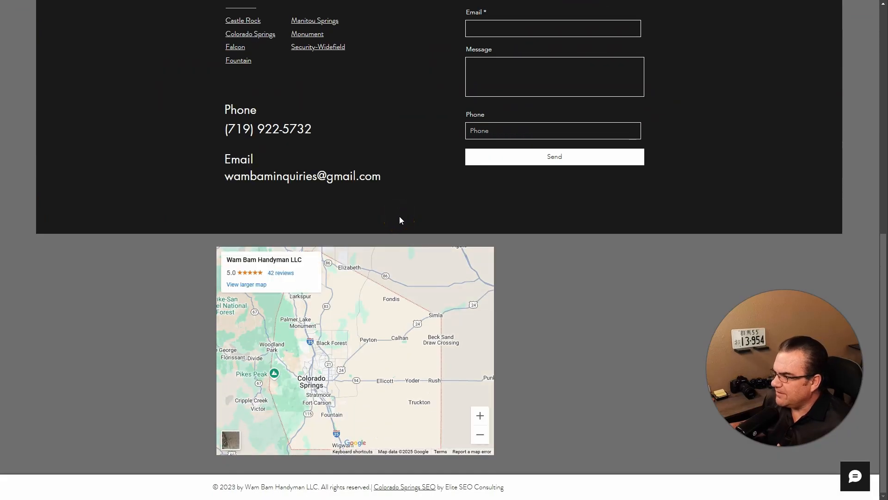
pyautogui.scroll(3)
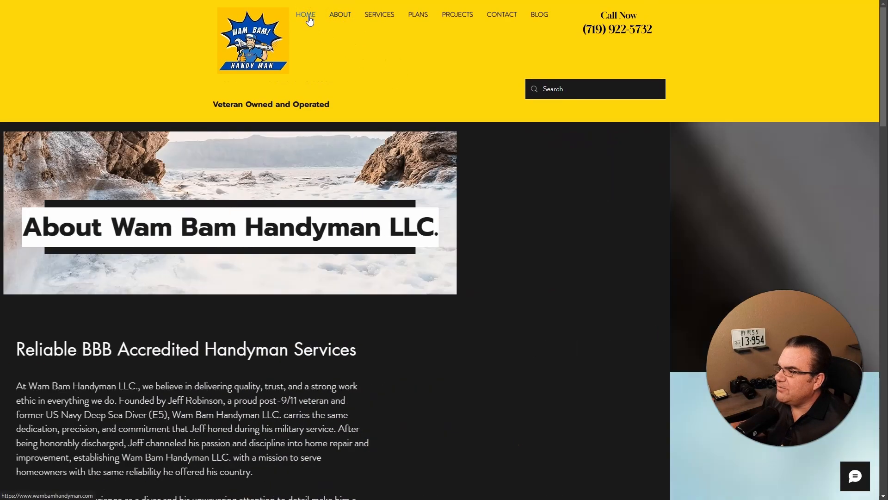
pyautogui.scroll(-3)
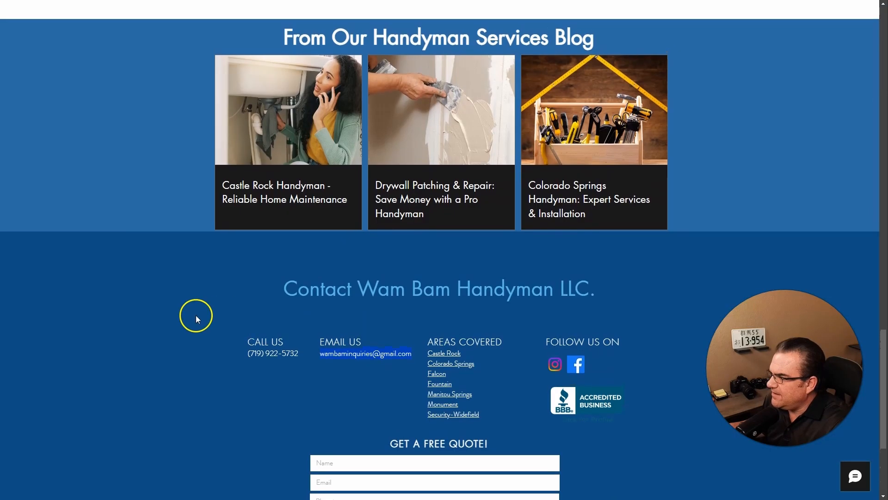
pyautogui.scroll(3)
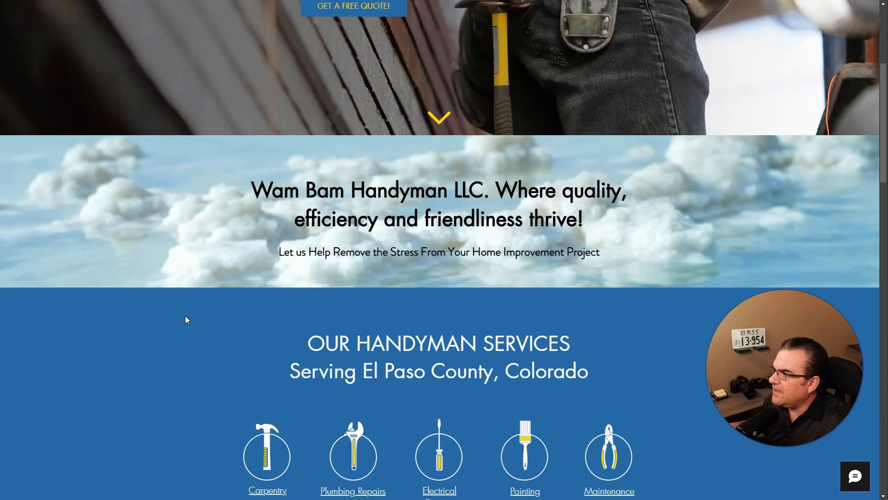
# Step: Look through the full contact page from form to footer
pyautogui.click(501, 13)
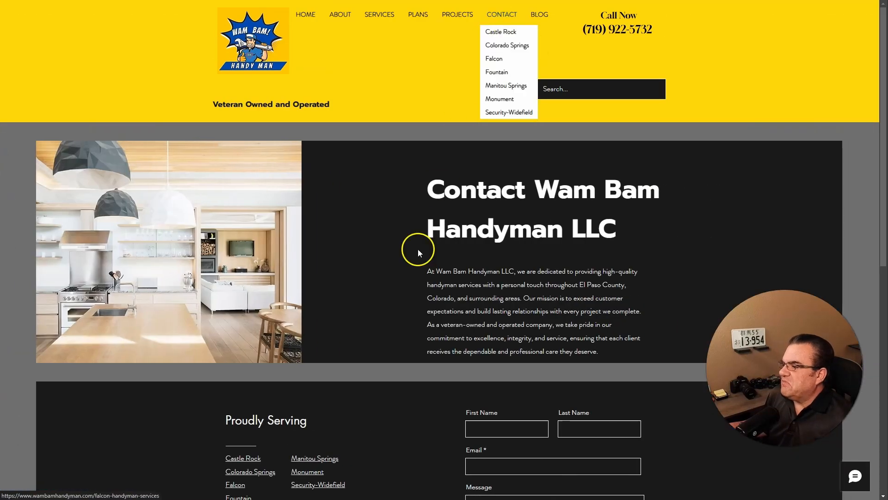
pyautogui.scroll(-3)
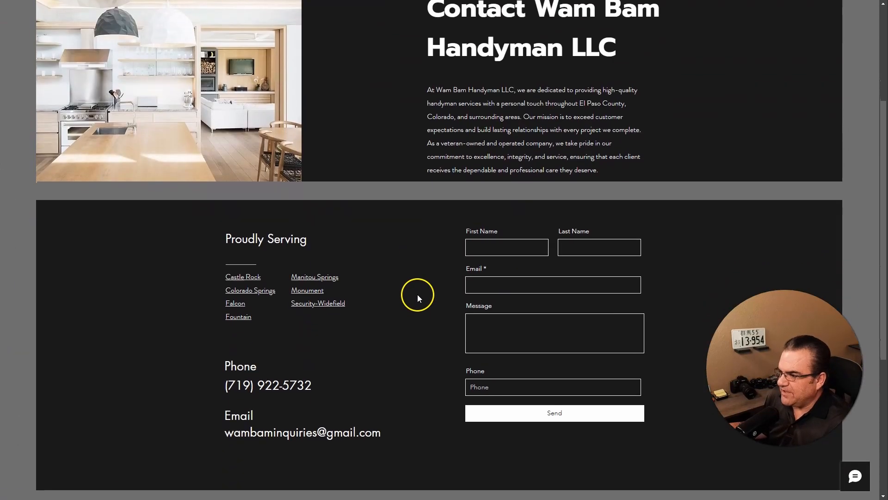
pyautogui.scroll(-3)
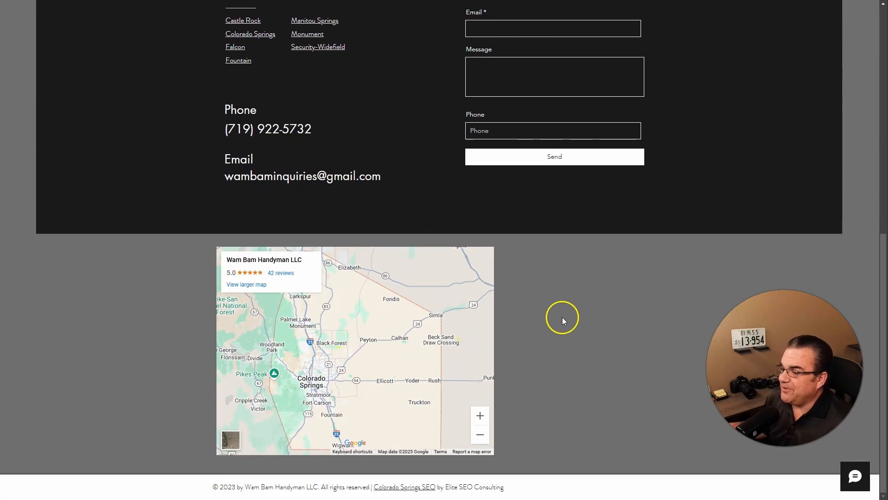
pyautogui.scroll(3)
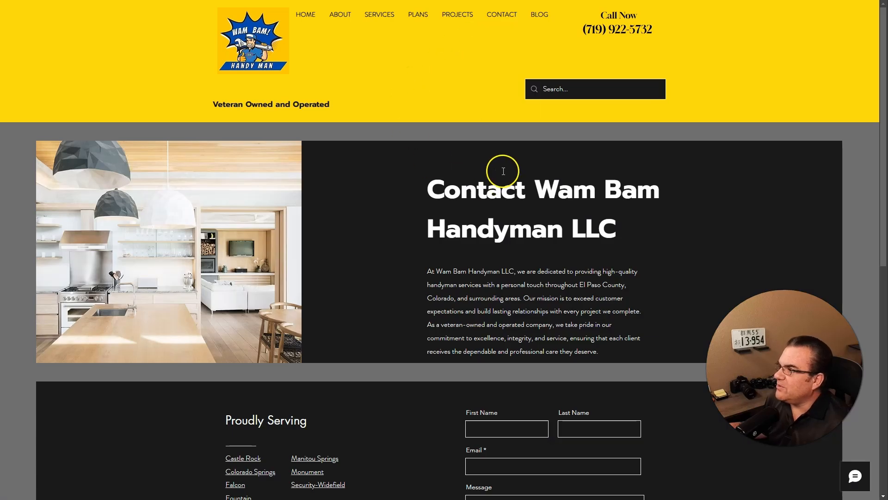
# Step: Cycle through HOME, SERVICES, PLANS and CONTACT from the top navigation
pyautogui.click(305, 14)
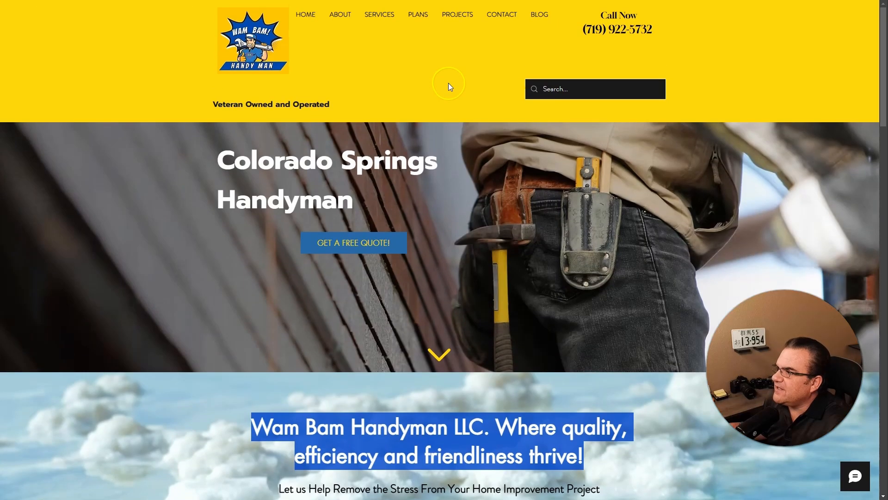
pyautogui.click(378, 14)
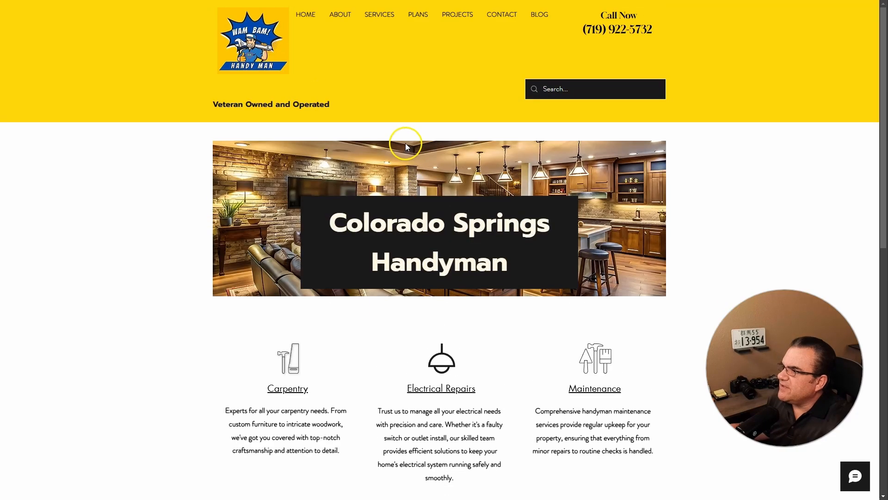
pyautogui.click(500, 14)
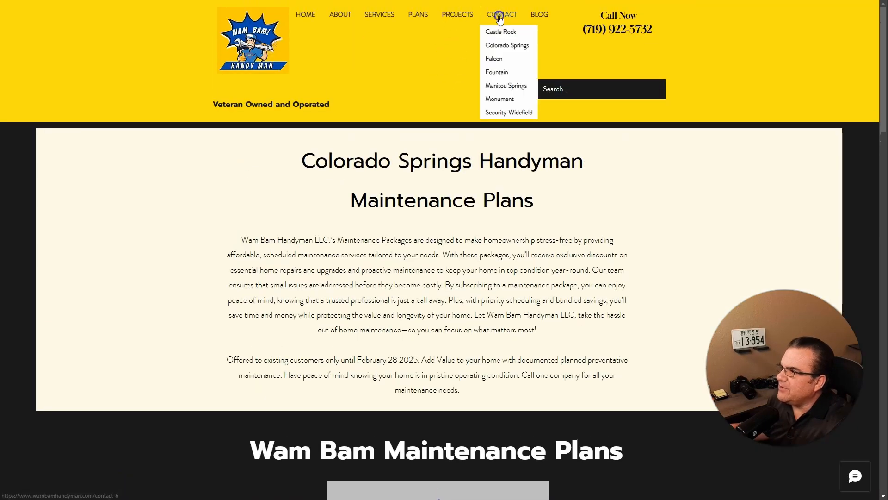
pyautogui.click(500, 14)
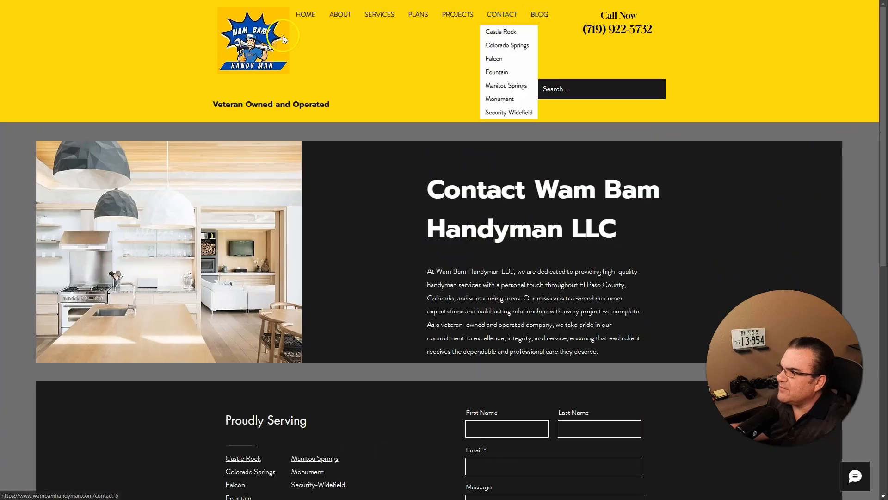
pyautogui.click(538, 14)
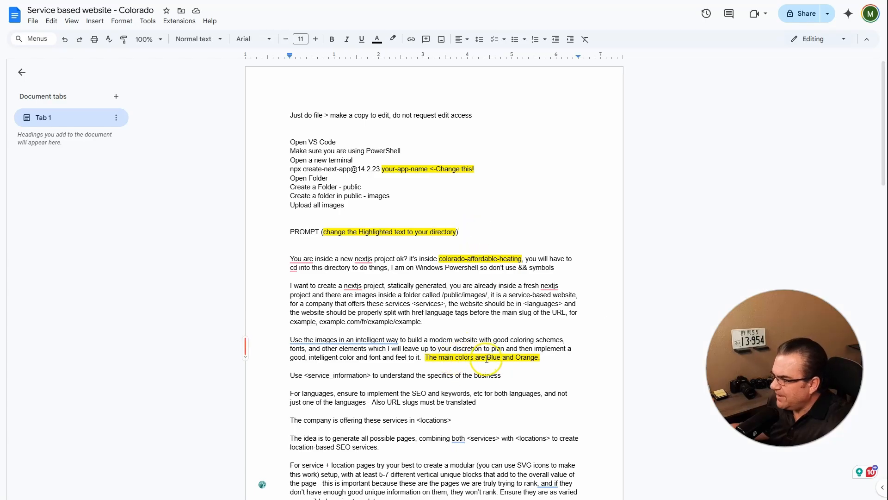
# Step: Set the prompt's main colors to Yellow and Blue and the directory to colorado-wambam
pyautogui.write('Yellow and Blue')
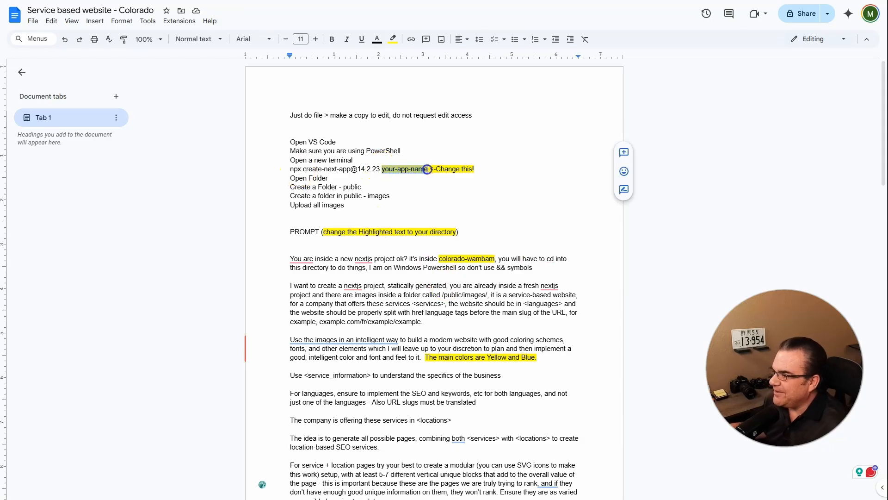
pyautogui.write('colorado-wamb')
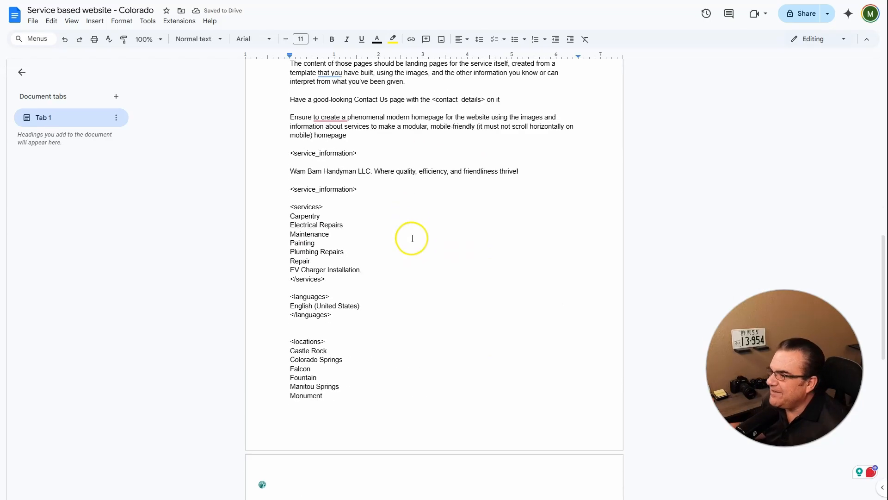
pyautogui.scroll(-3)
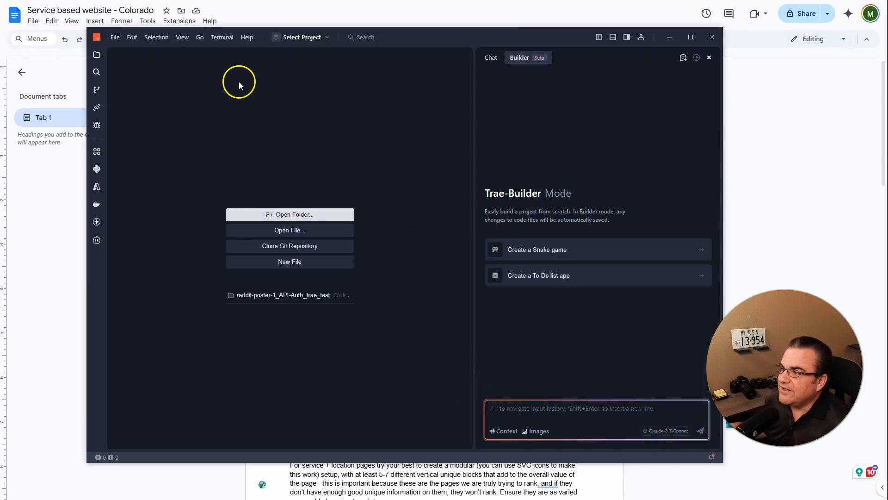
pyautogui.moveTo(246, 37)
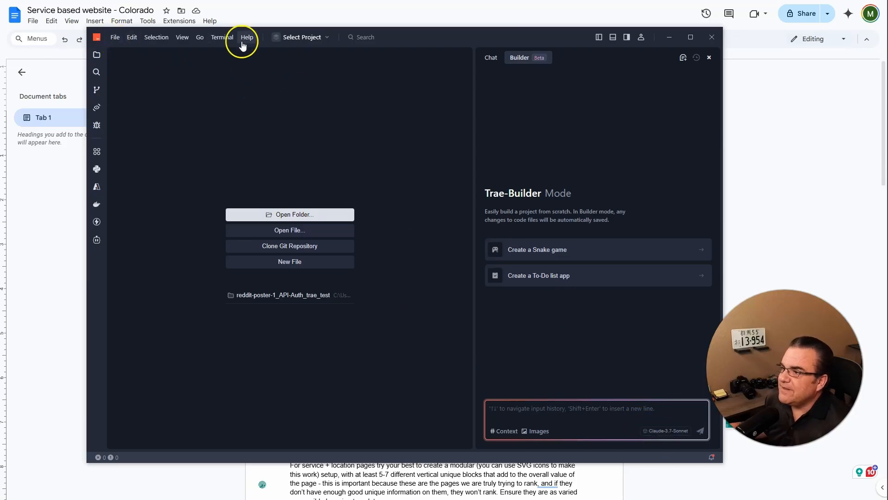
pyautogui.click(221, 37)
pyautogui.write('npx create-next-app@14.2.23 colorado-wambam')
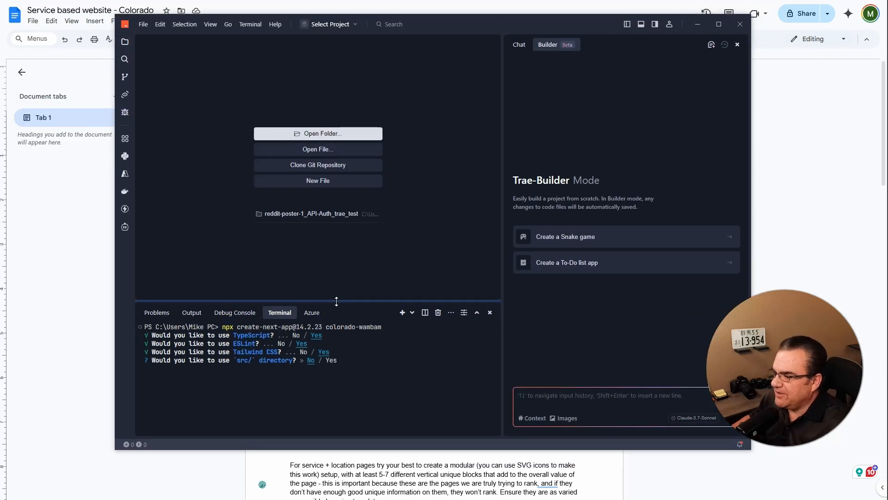
pyautogui.press('enter')
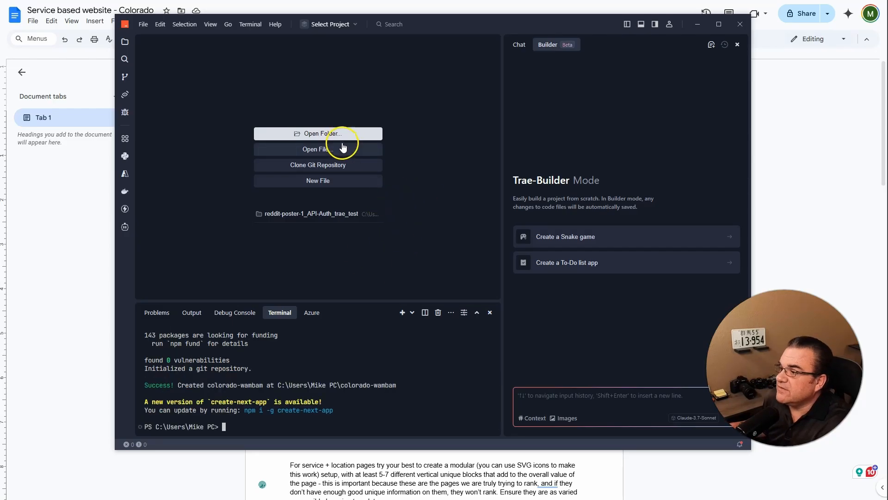
pyautogui.moveTo(304, 181)
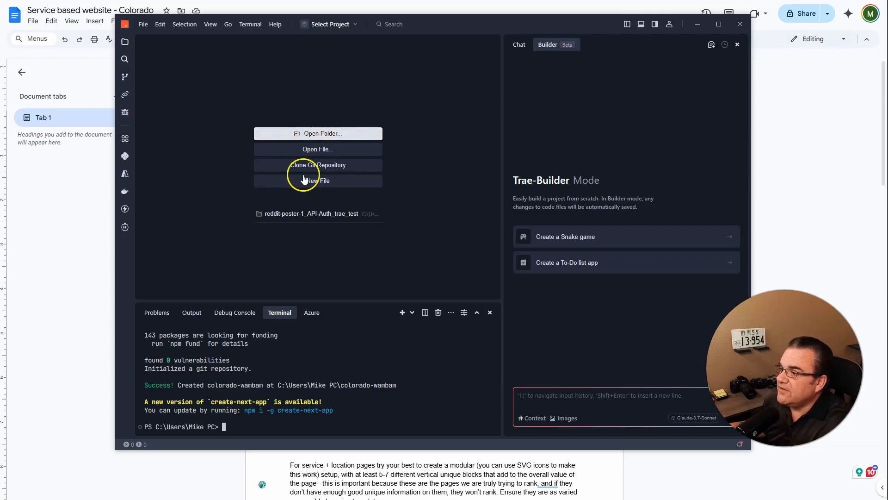
pyautogui.click(323, 133)
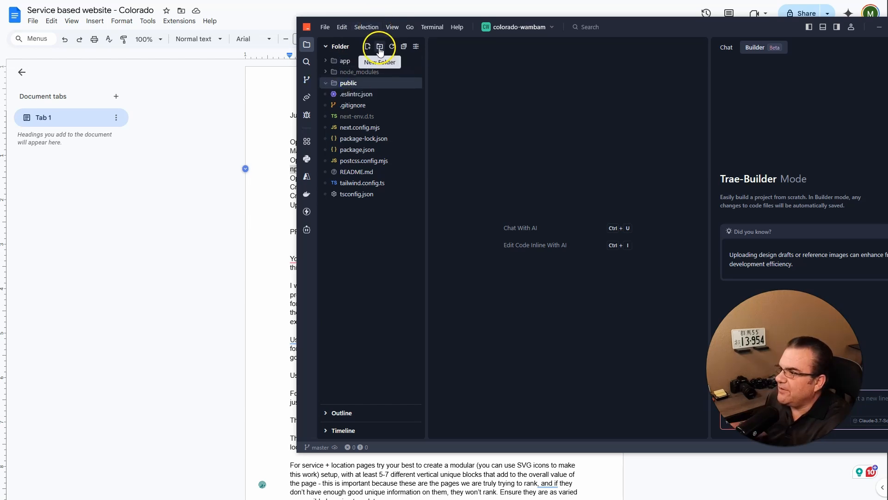
# Step: Create an images folder inside public for the kitchen, bathroom, tool and logo pictures
pyautogui.click(380, 46)
pyautogui.write('images')
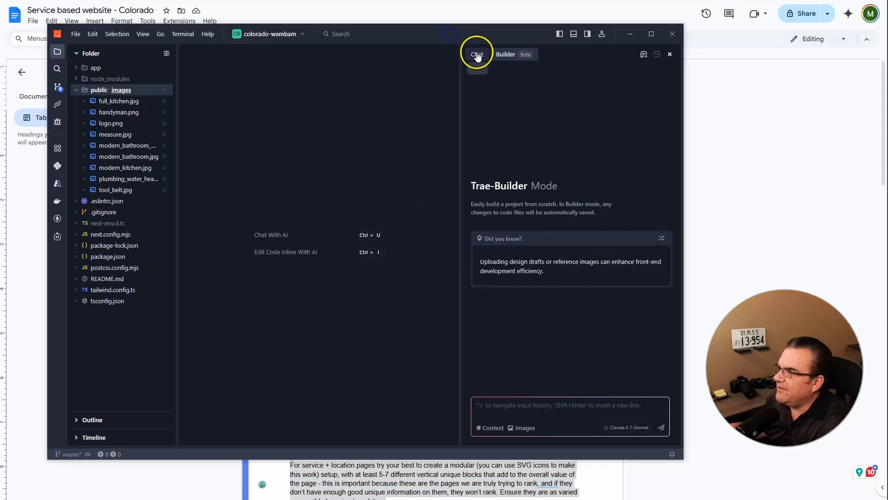
# Step: Apply the AI-generated next.config.js, Header.tsx and Footer.tsx code and accept the changes
pyautogui.click(477, 54)
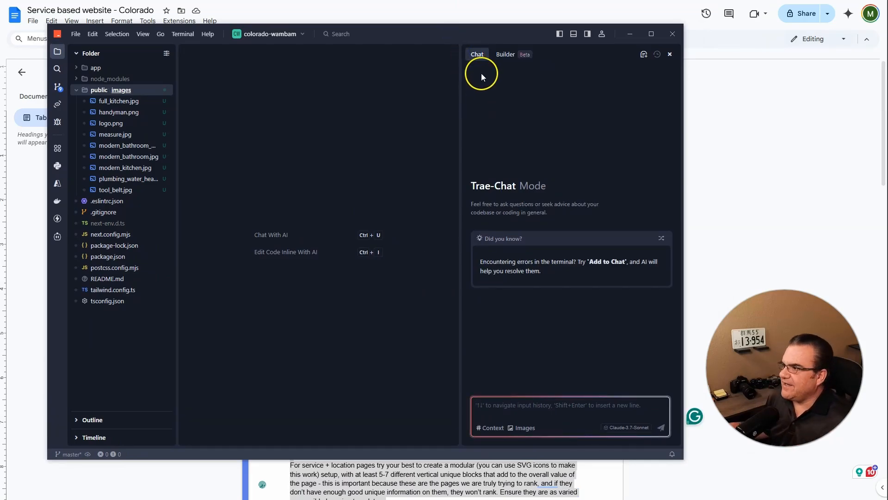
pyautogui.click(504, 54)
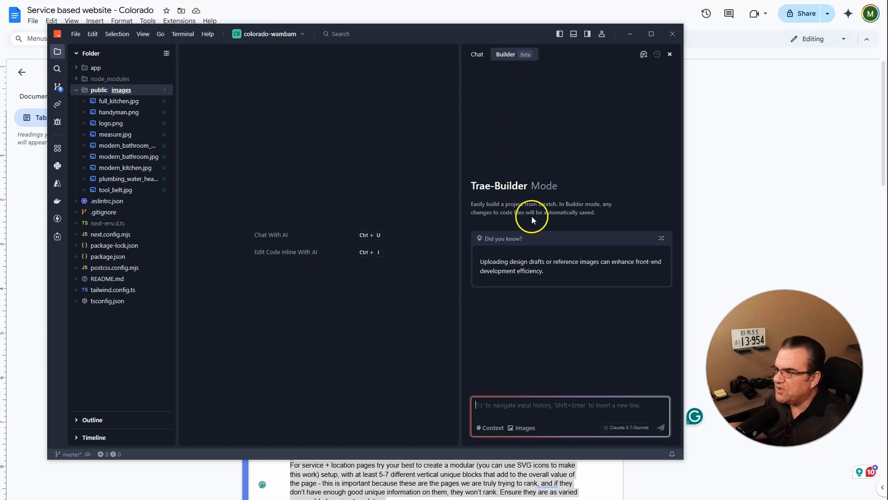
pyautogui.click(478, 53)
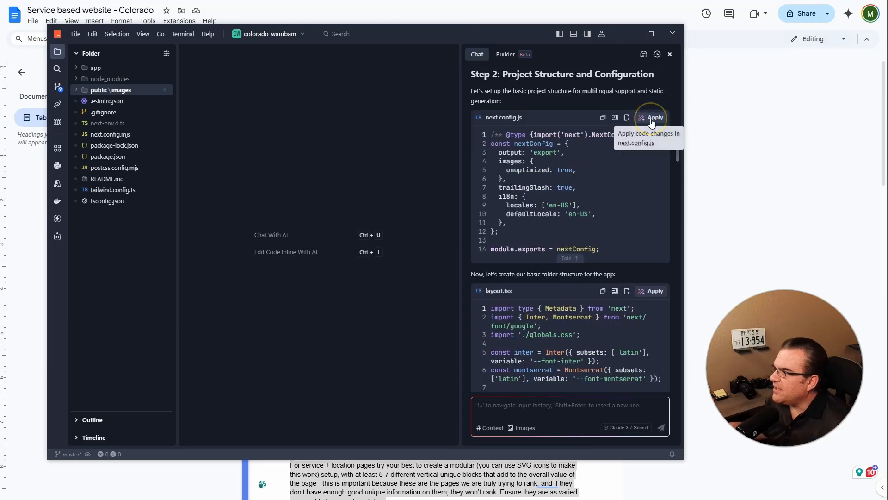
pyautogui.click(651, 118)
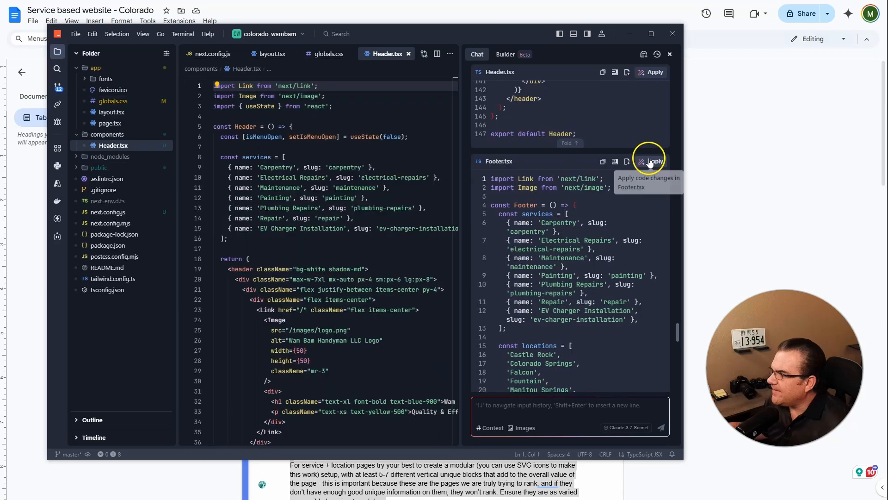
pyautogui.click(651, 161)
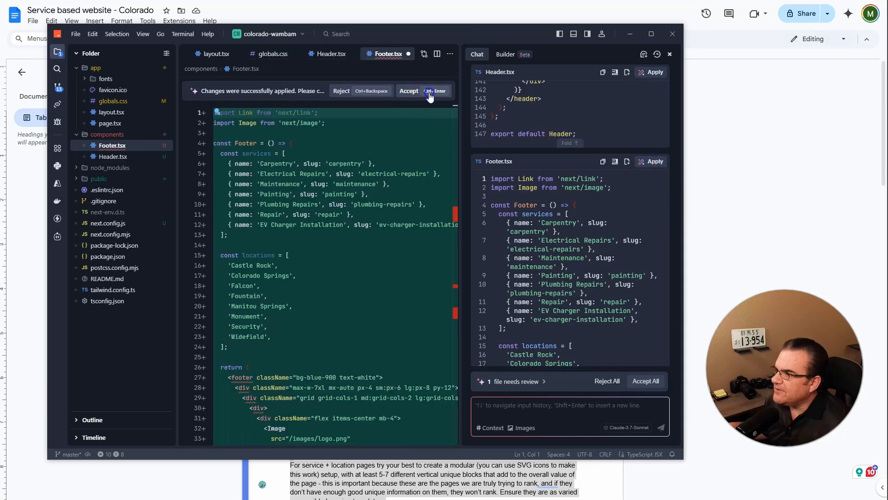
pyautogui.click(409, 90)
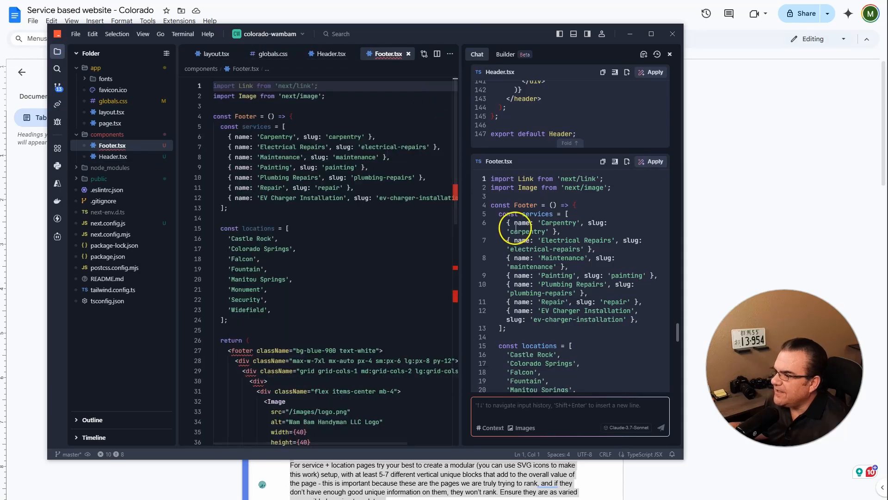
pyautogui.click(505, 53)
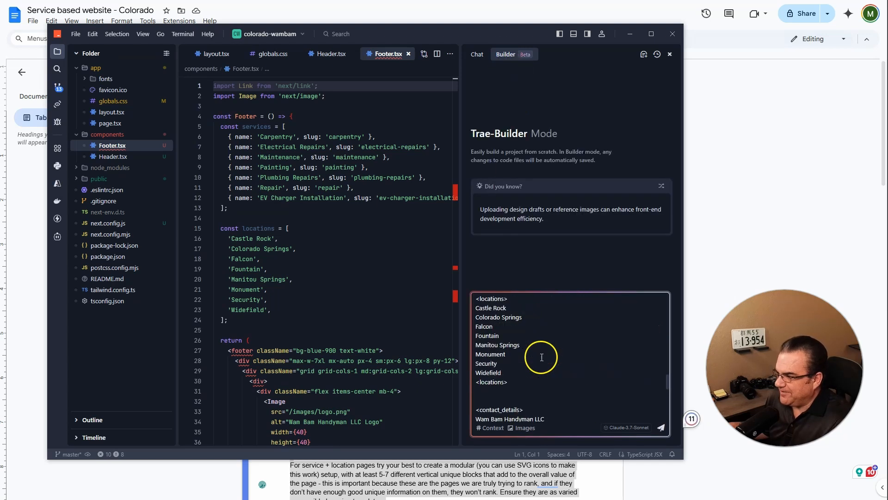
# Step: Send the full website prompt with services, locations and contact details to Builder
pyautogui.click(661, 427)
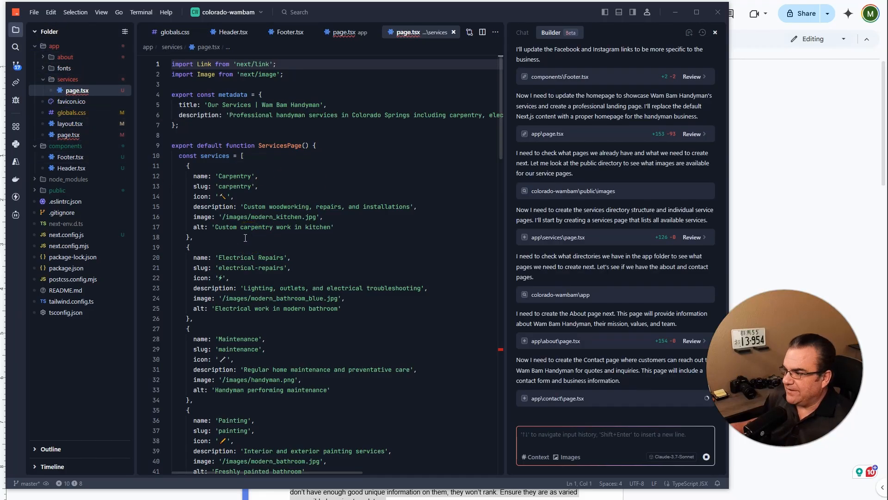
pyautogui.moveTo(425, 307)
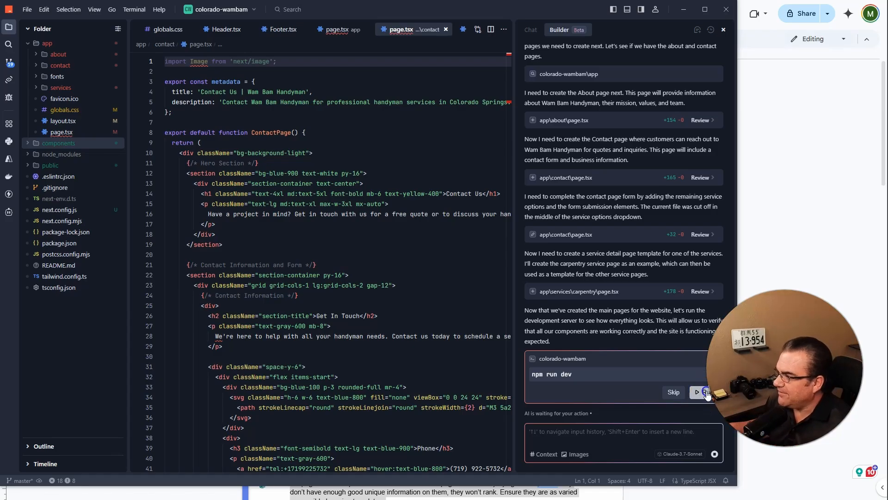
# Step: Run Builder's proposed npm run dev command so the homepage loads in the preview
pyautogui.click(696, 393)
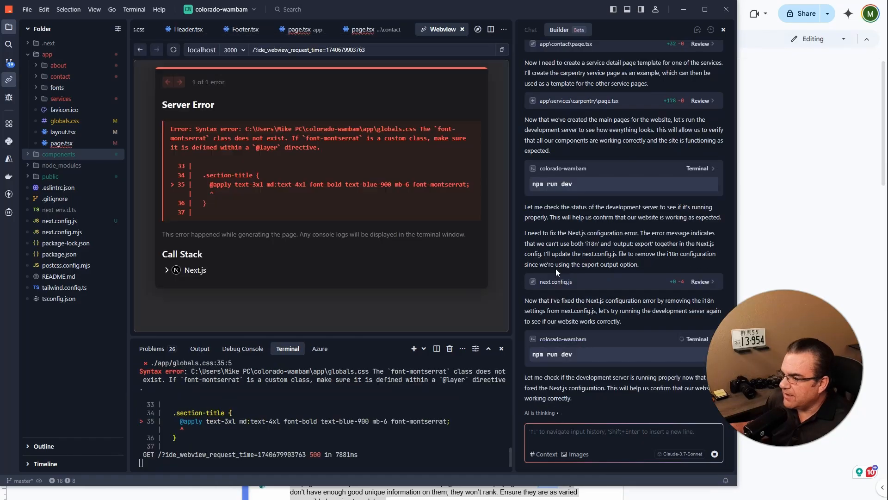
pyautogui.scroll(-3)
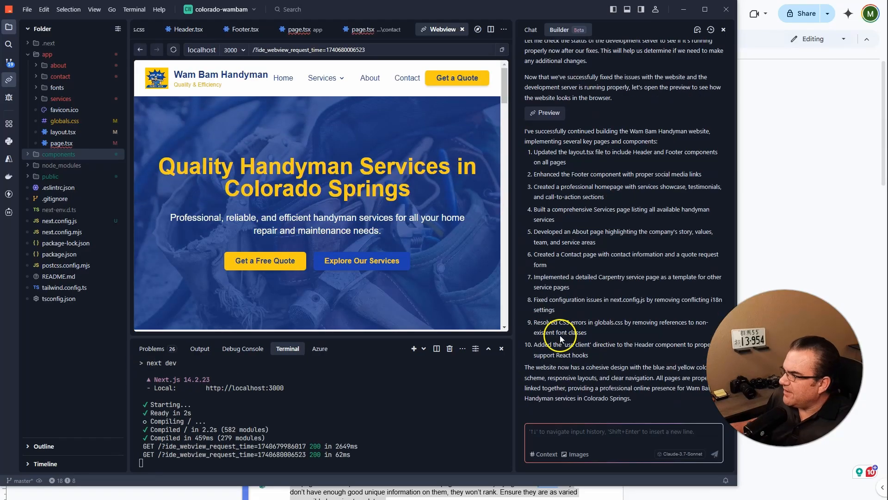
pyautogui.moveTo(587, 363)
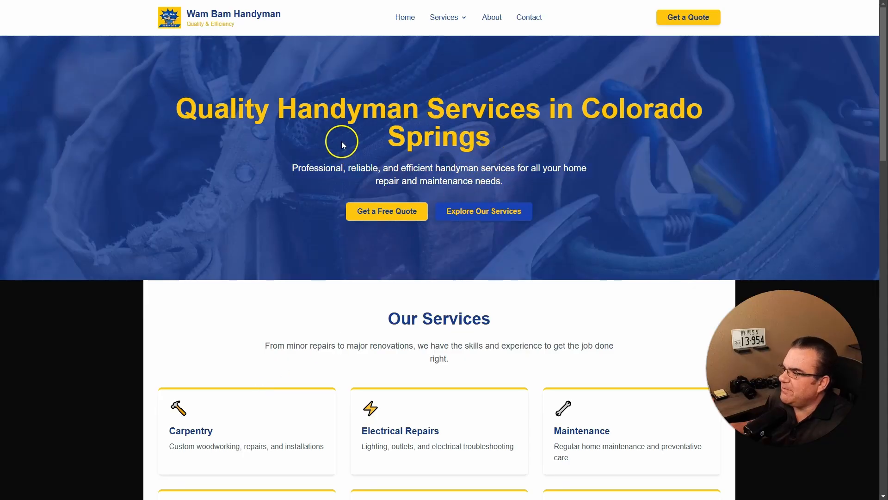
pyautogui.moveTo(374, 113)
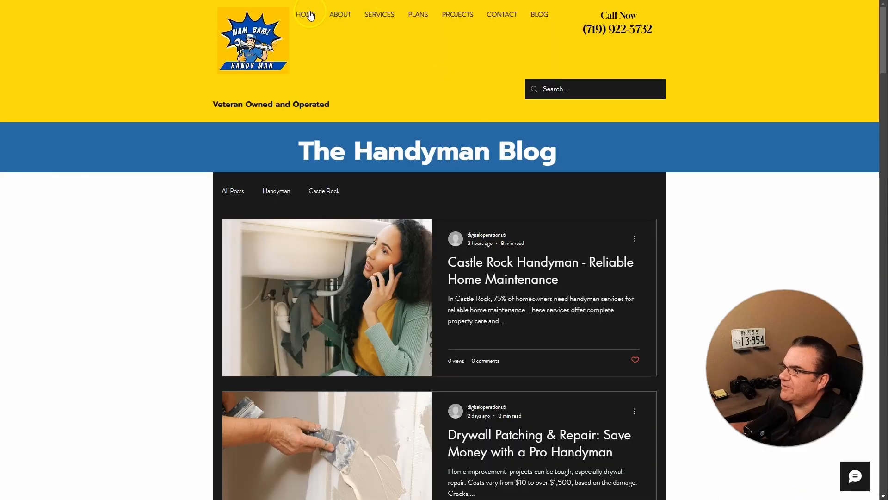
pyautogui.click(305, 13)
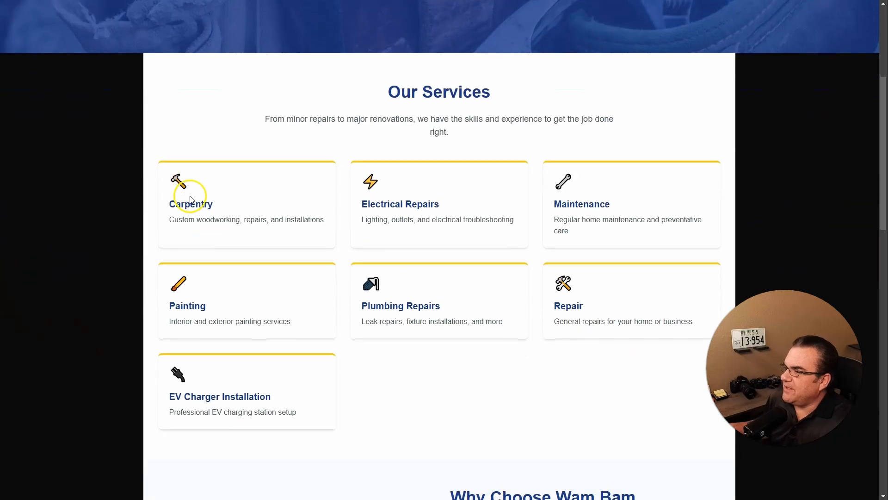
pyautogui.scroll(-3)
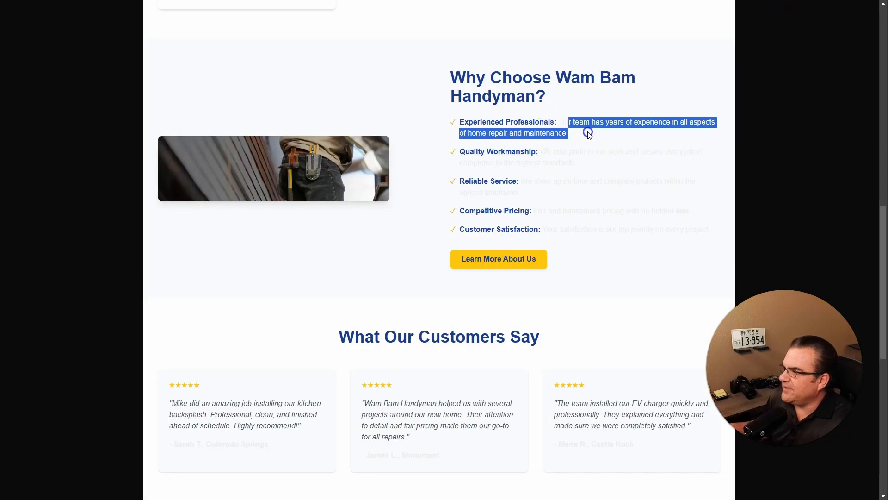
pyautogui.scroll(-3)
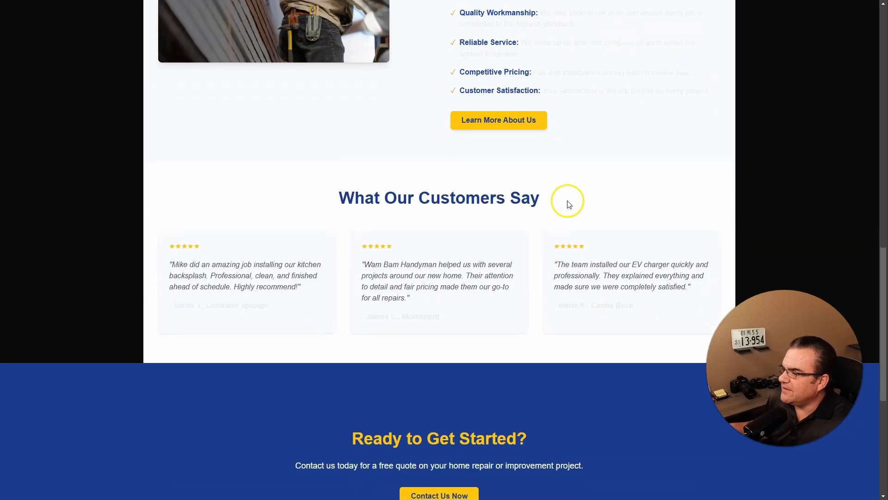
pyautogui.scroll(-3)
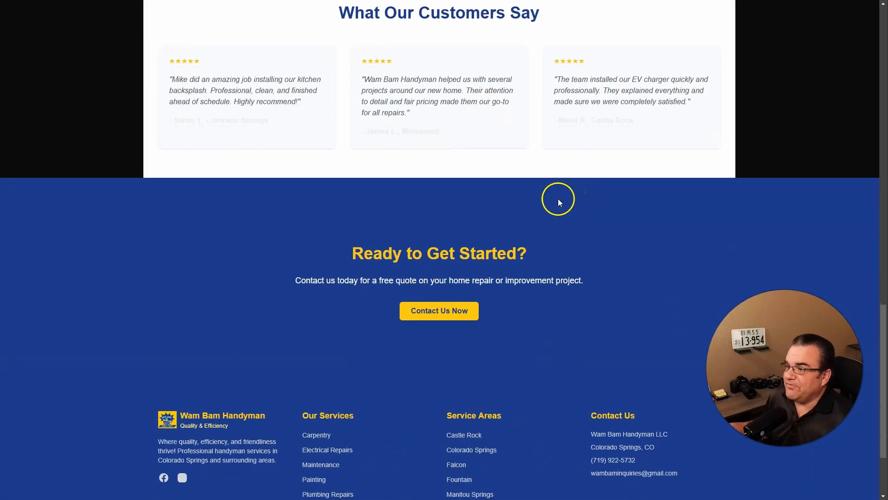
pyautogui.scroll(-3)
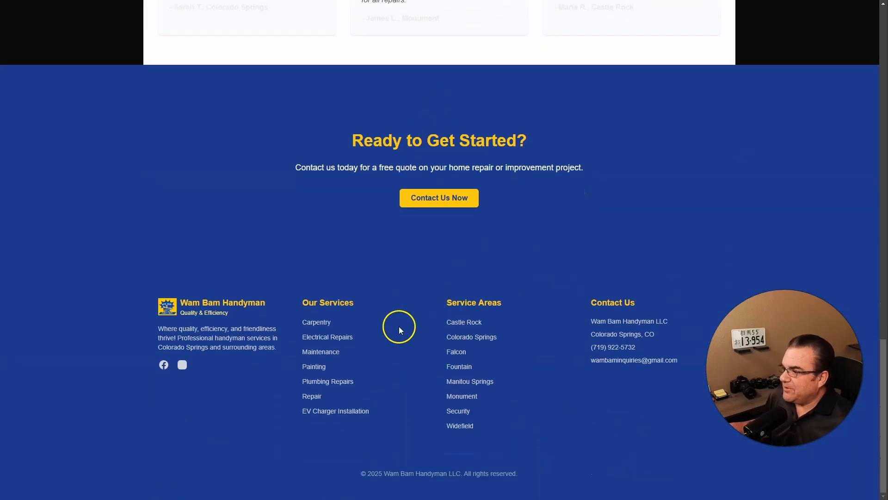
pyautogui.moveTo(426, 304)
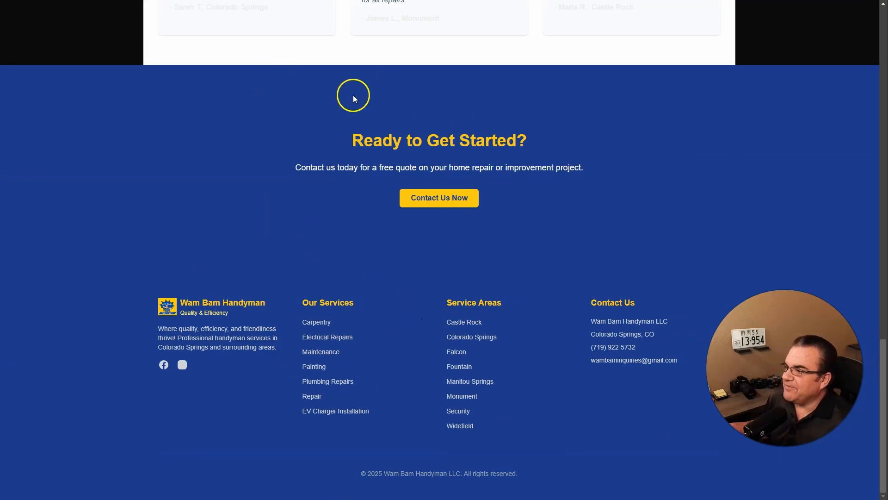
pyautogui.scroll(3)
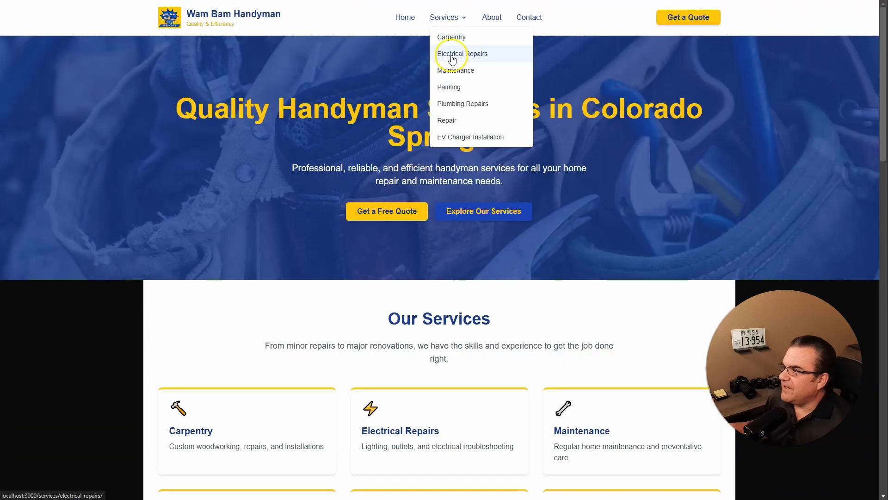
pyautogui.click(462, 54)
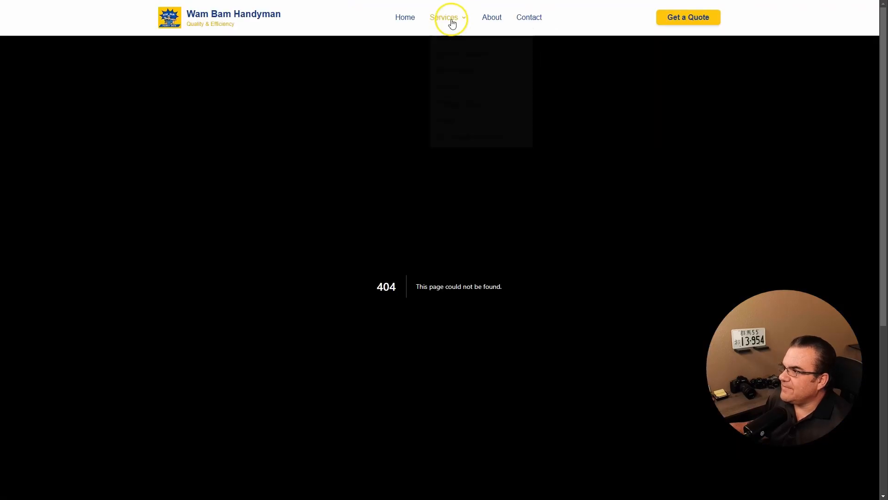
pyautogui.click(445, 17)
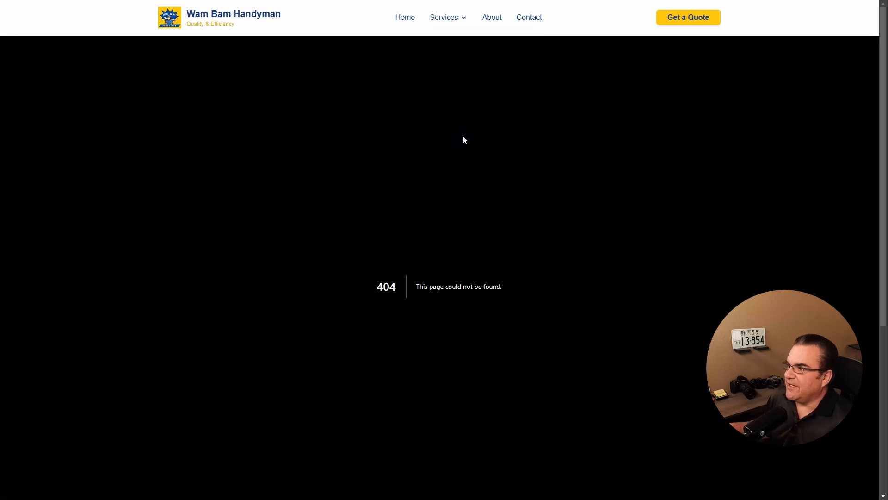
pyautogui.click(491, 16)
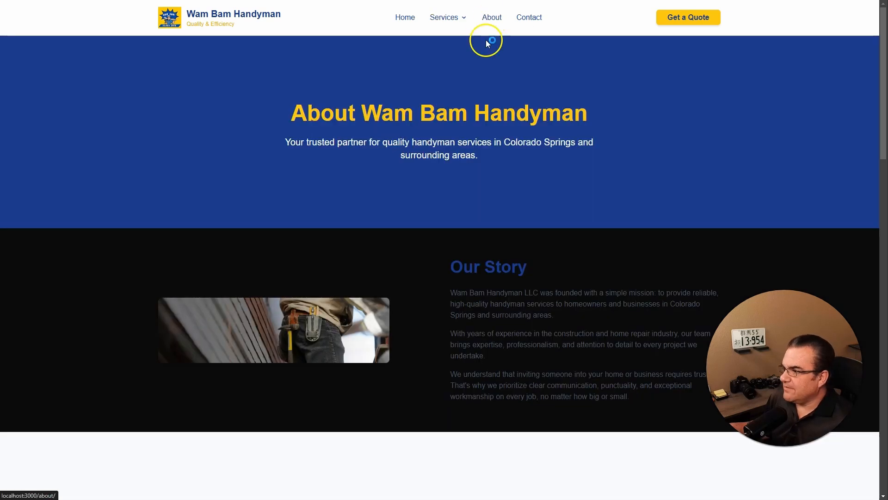
pyautogui.click(529, 17)
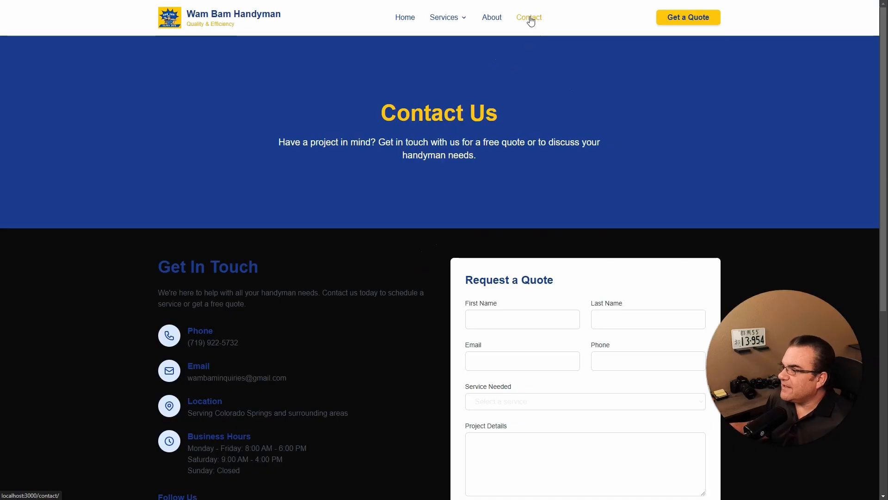
pyautogui.scroll(-3)
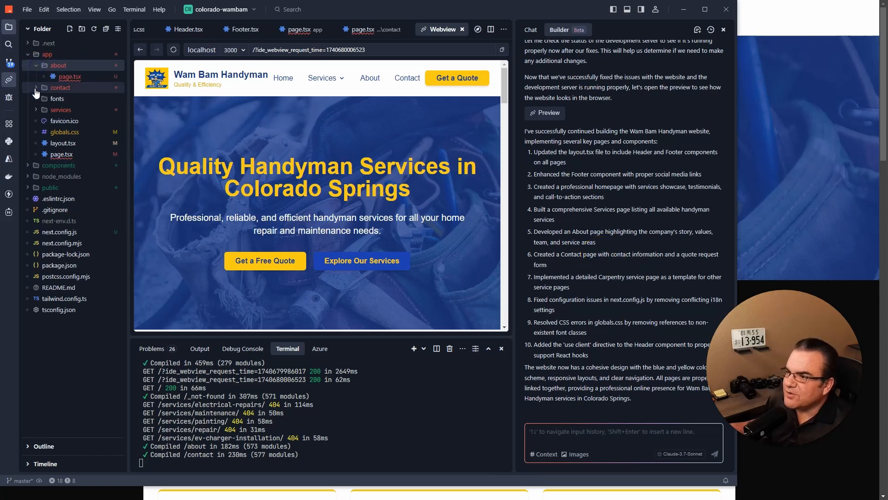
pyautogui.click(57, 109)
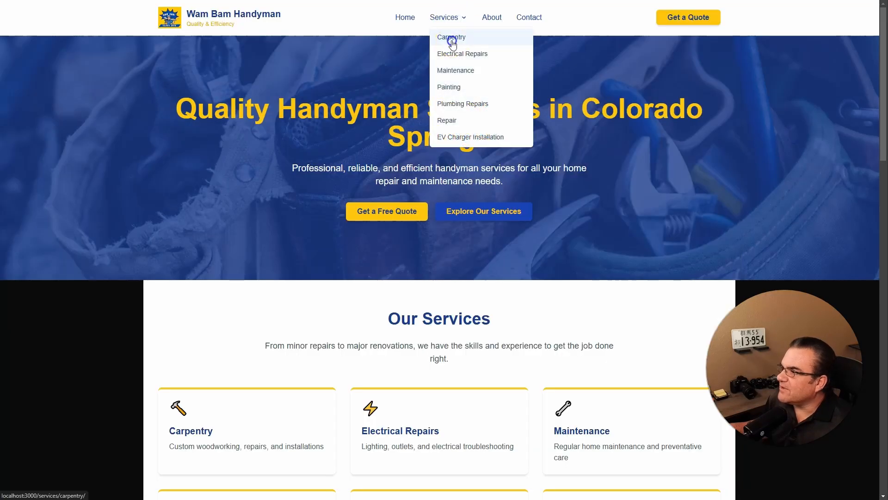
# Step: View the Carpentry service page's services and process sections
pyautogui.click(452, 37)
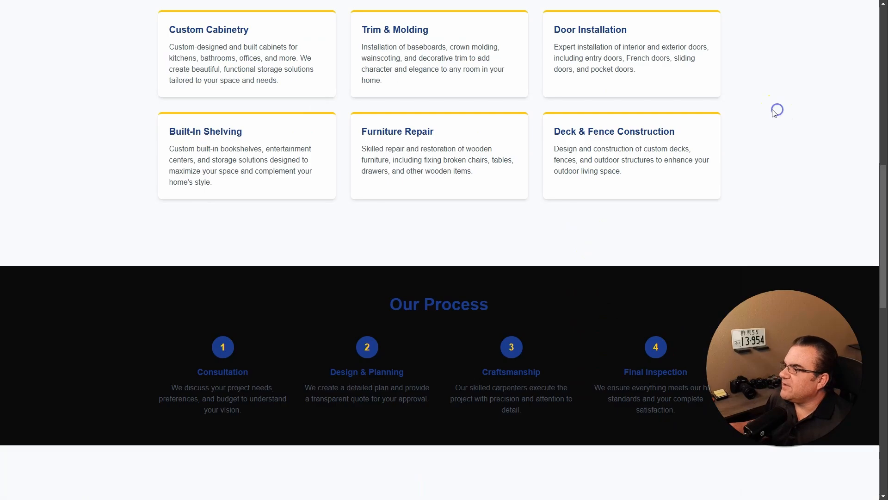
pyautogui.scroll(-3)
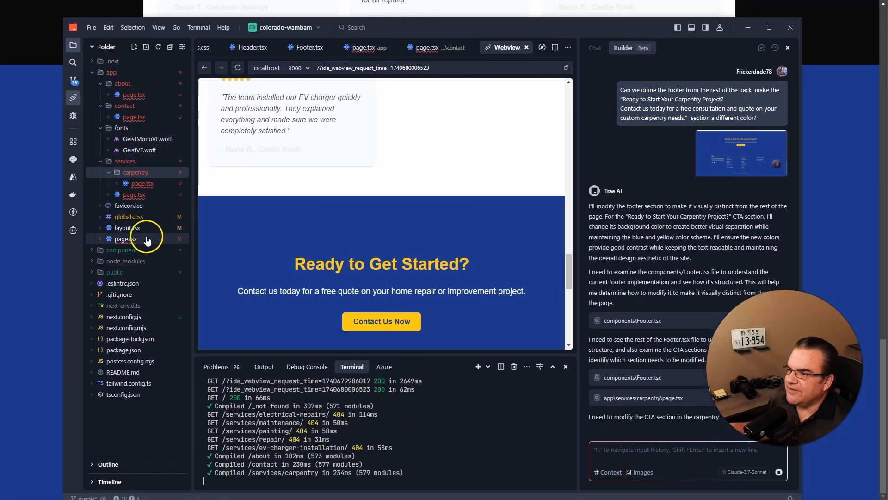
# Step: Accept Builder's edit giving the Carpentry call-to-action section a yellow background
pyautogui.click(556, 241)
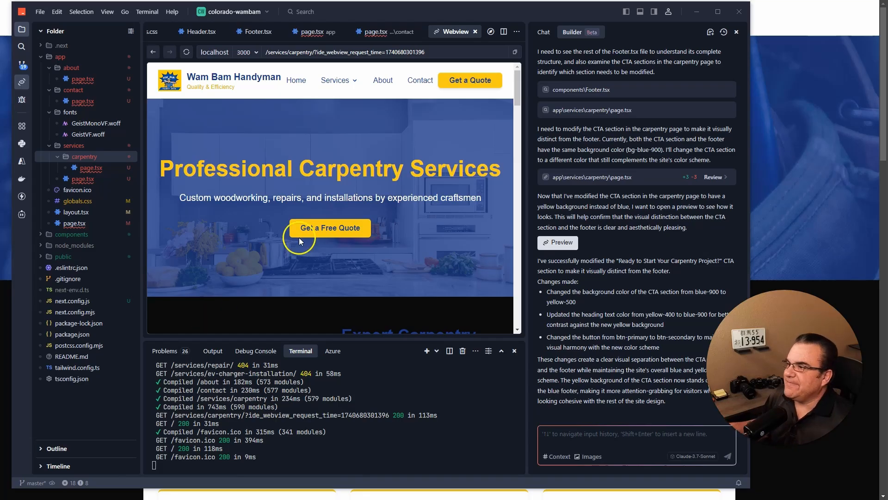
pyautogui.click(557, 241)
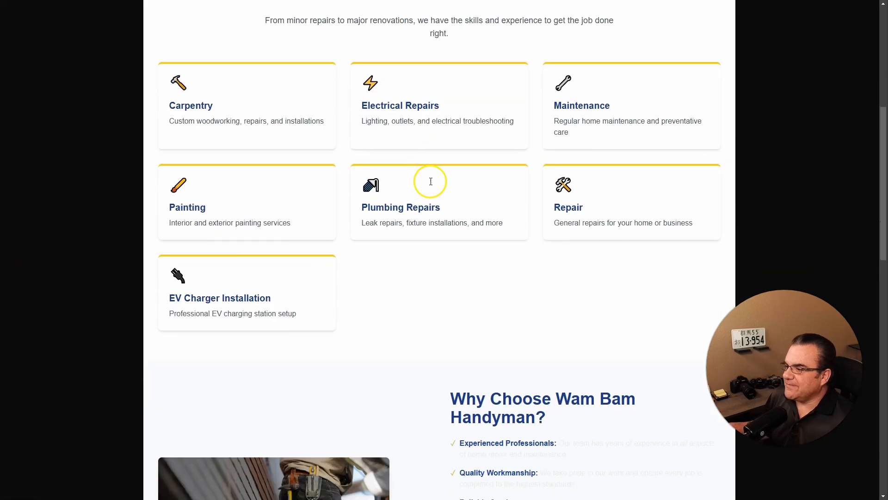
# Step: Check the Carpentry page's yellow call-to-action banner, then follow another Services link that lands on a 404
pyautogui.scroll(-3)
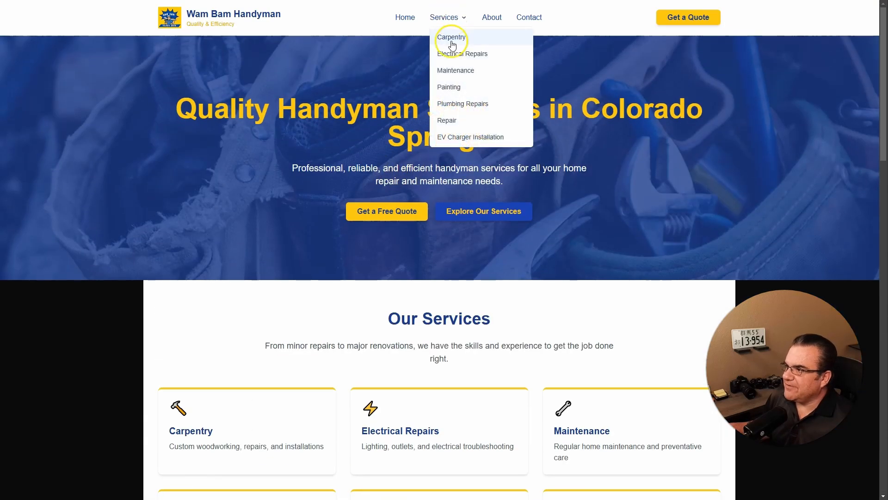
pyautogui.click(452, 37)
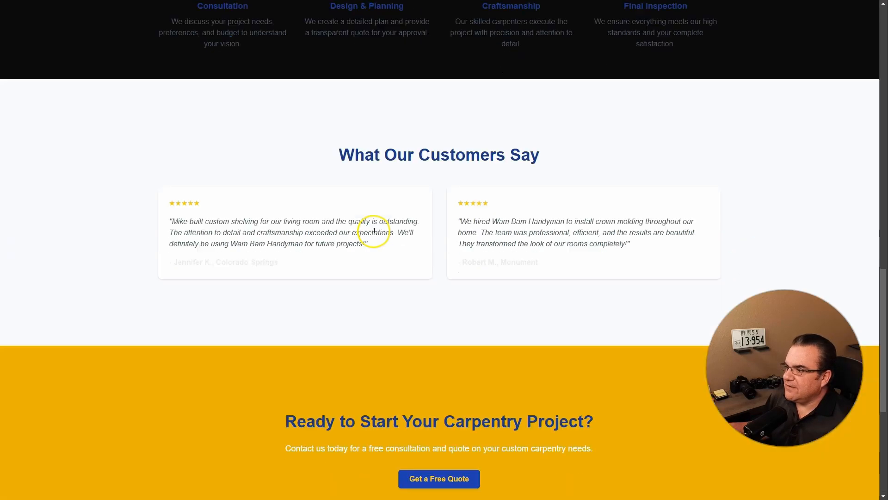
pyautogui.scroll(-3)
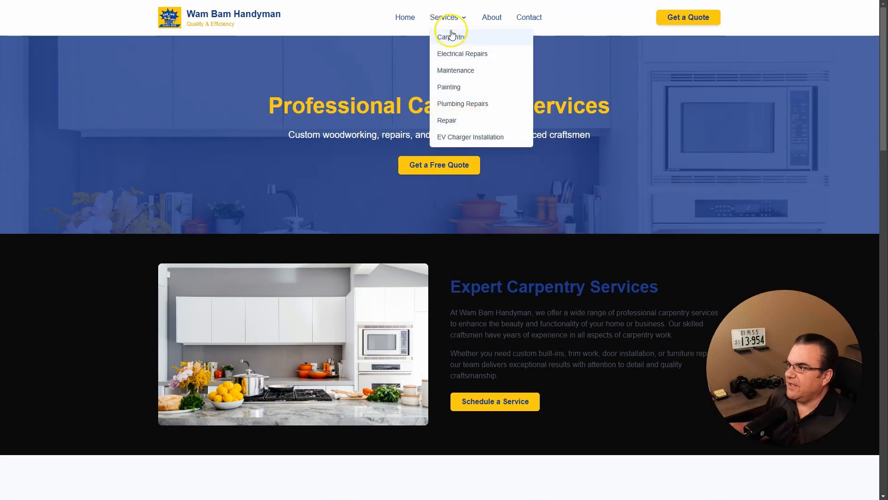
pyautogui.click(451, 37)
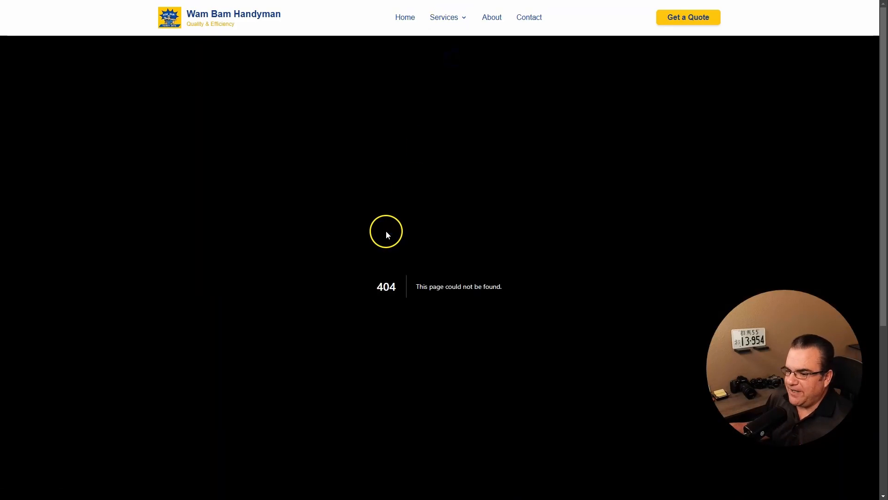
pyautogui.moveTo(461, 86)
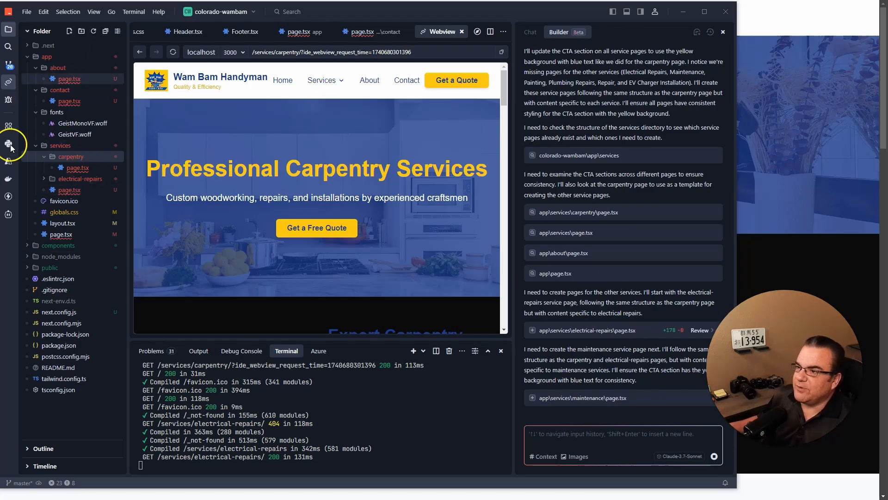
pyautogui.moveTo(89, 278)
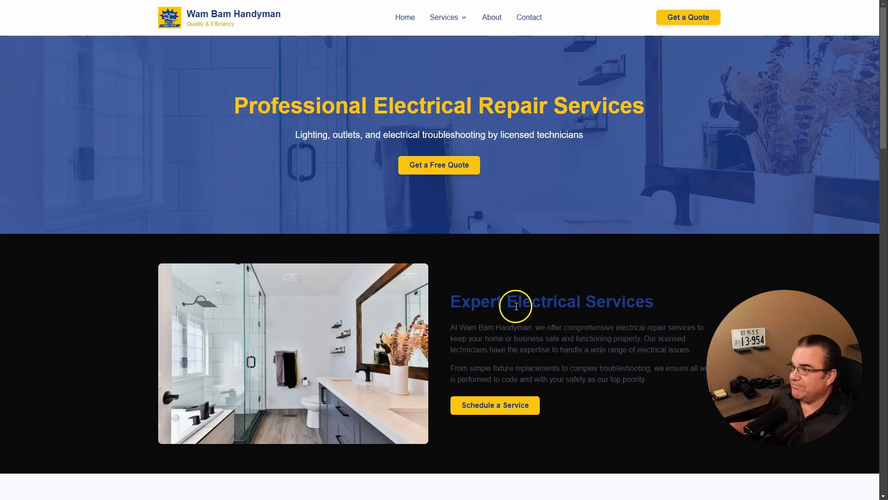
# Step: Scroll through the Electrical Repairs and Maintenance service pages to review their sections
pyautogui.scroll(-3)
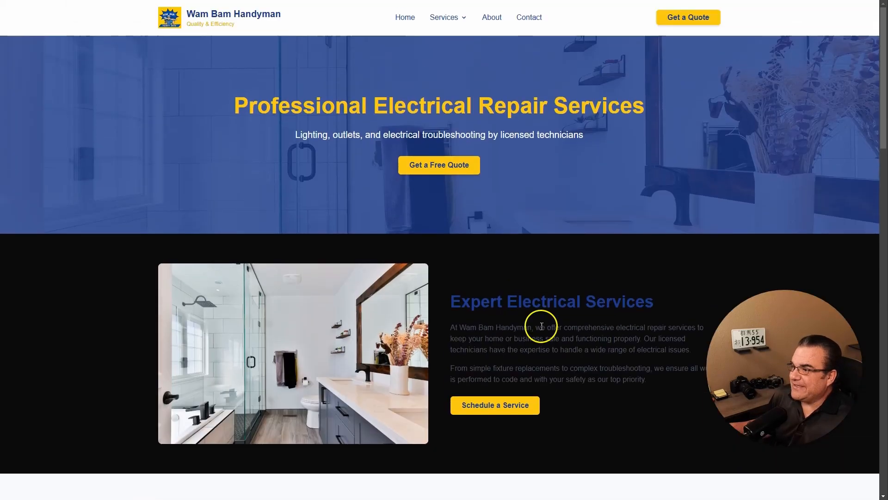
pyautogui.scroll(-3)
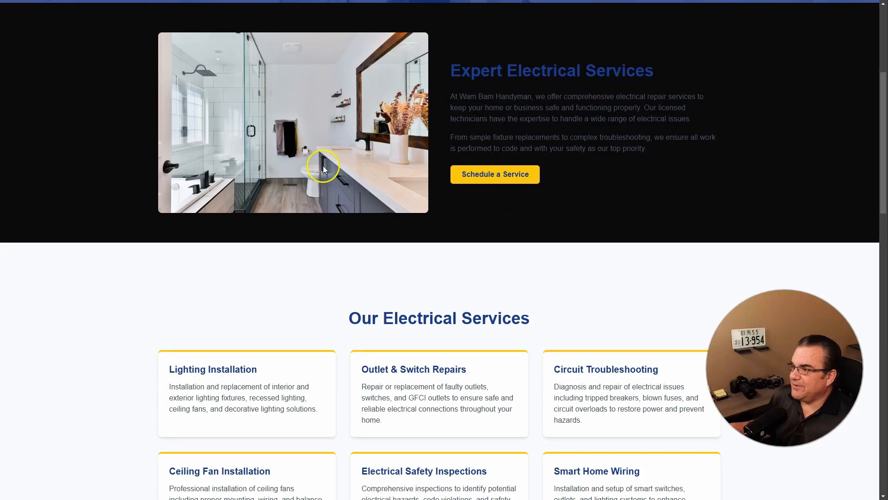
pyautogui.scroll(3)
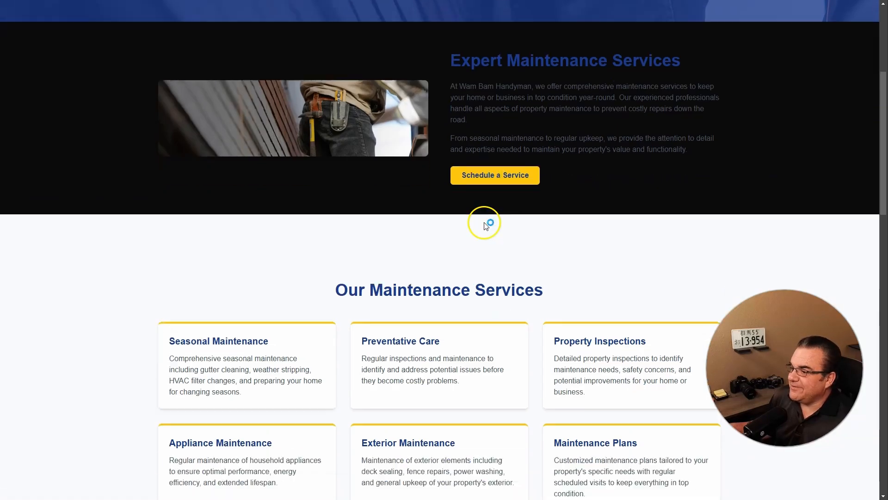
pyautogui.scroll(-3)
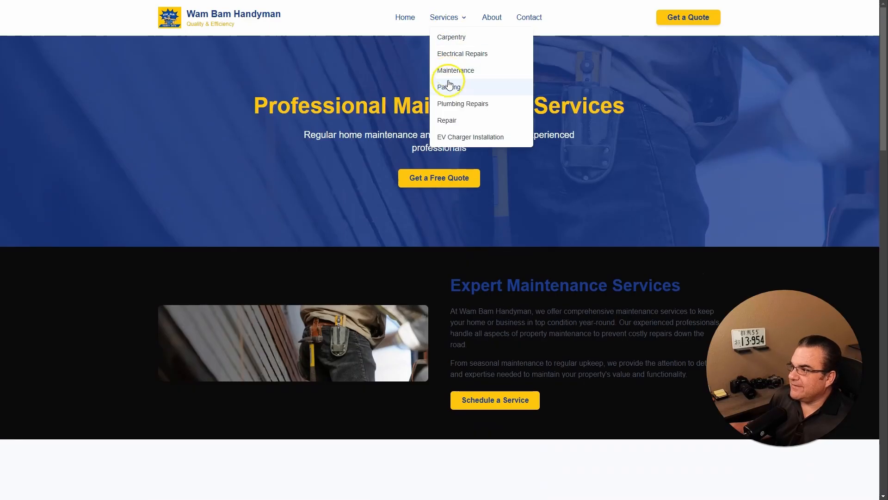
# Step: Review the Painting service page, then return to the homepage and scroll through it
pyautogui.click(449, 87)
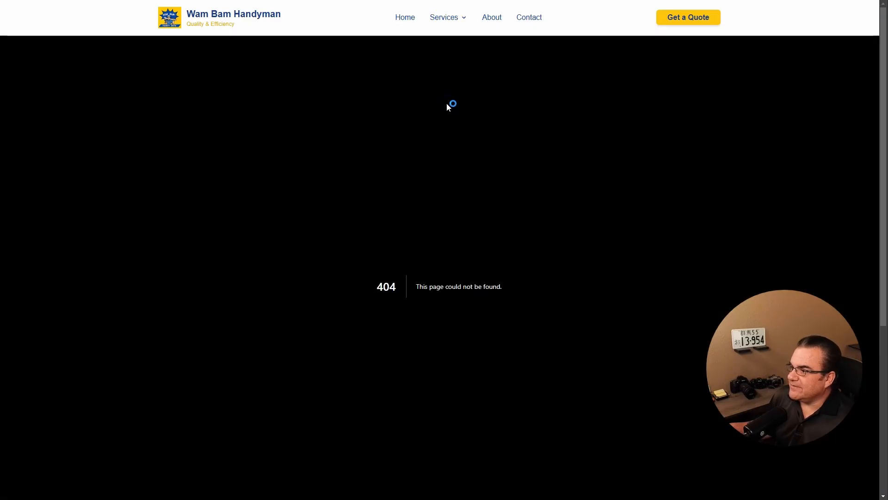
pyautogui.click(406, 17)
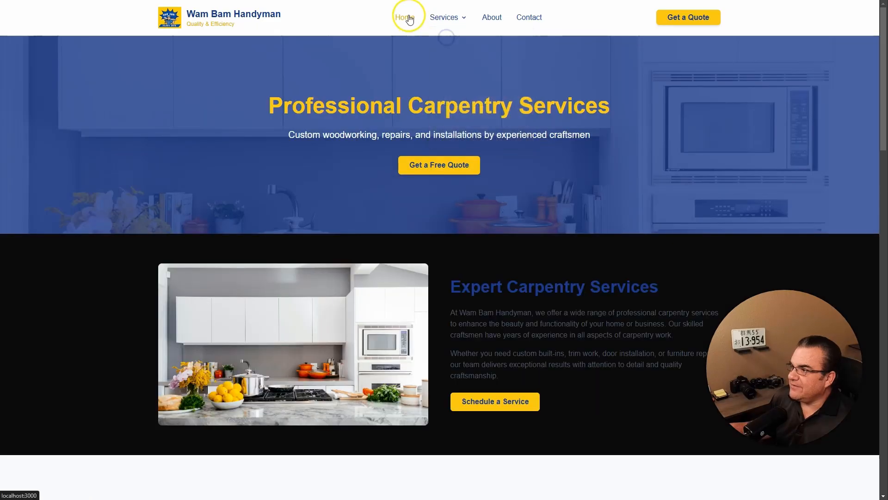
pyautogui.scroll(-3)
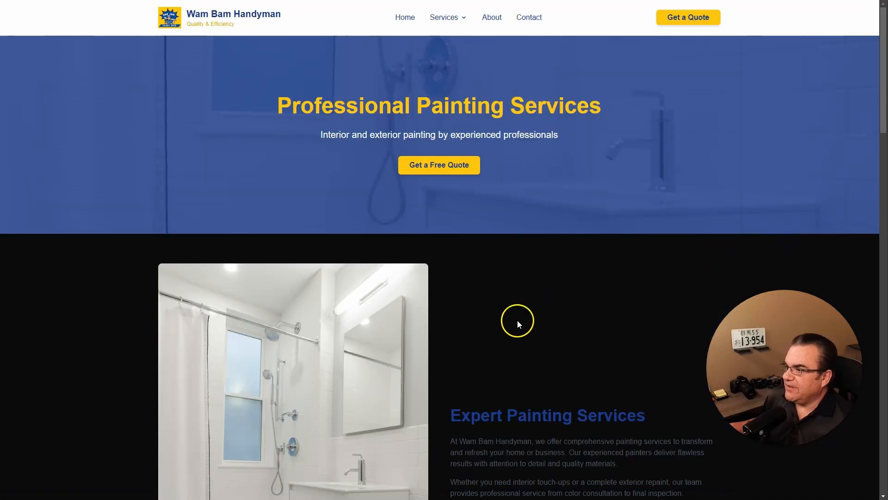
pyautogui.scroll(-3)
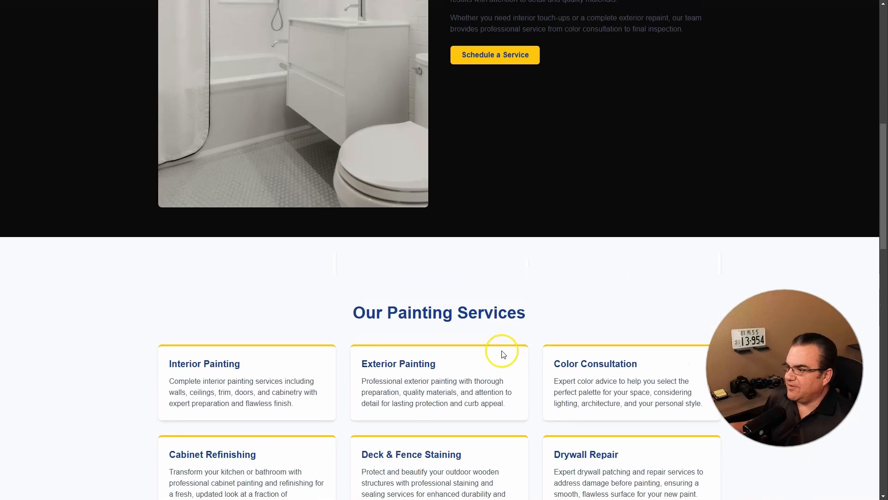
pyautogui.scroll(3)
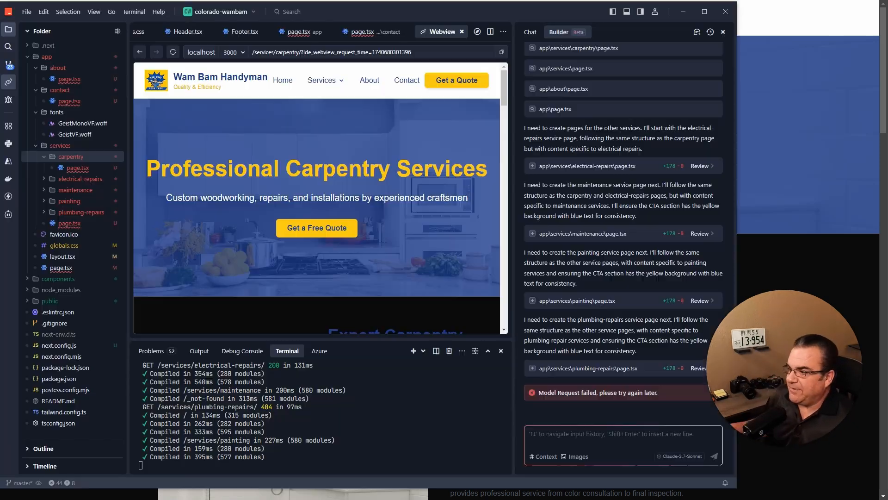
pyautogui.moveTo(435, 350)
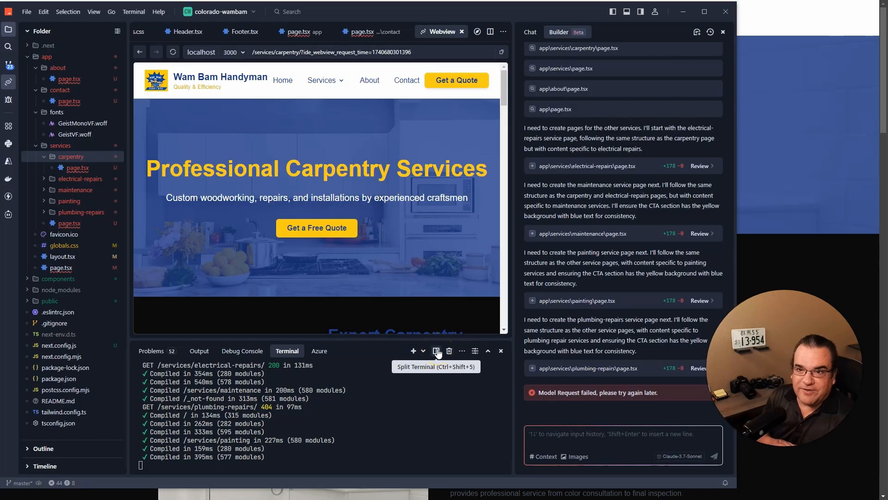